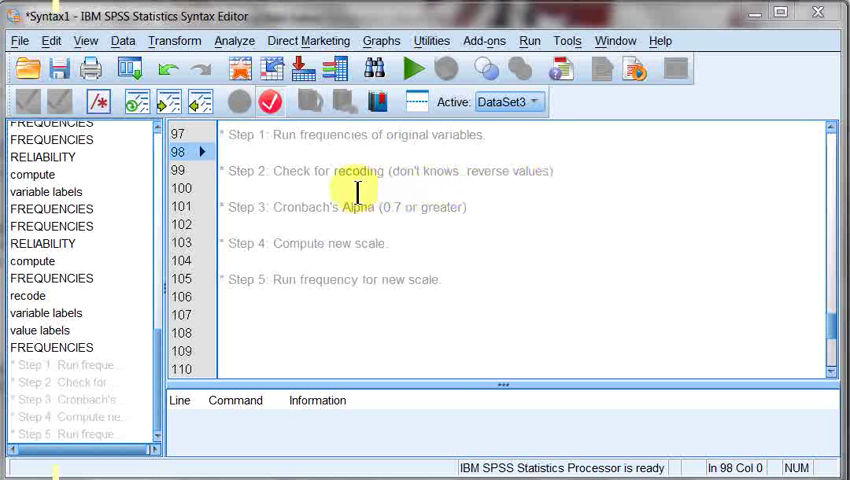
mouse_move(350, 190)
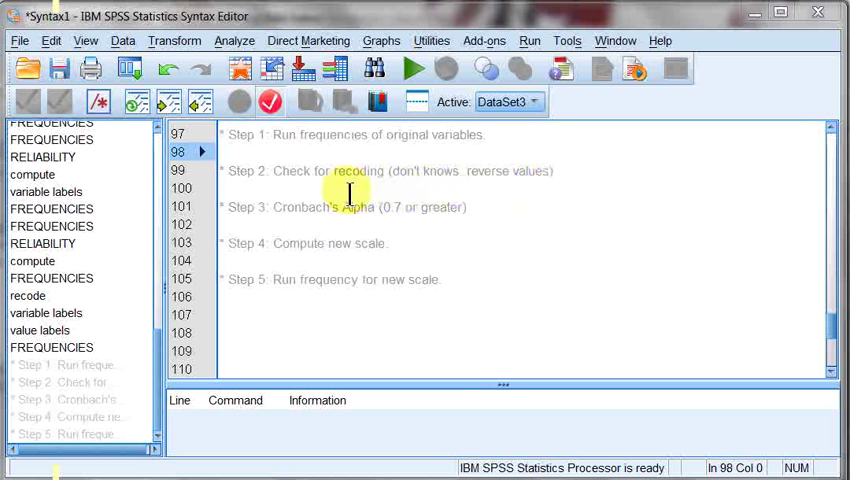
mouse_move(336, 172)
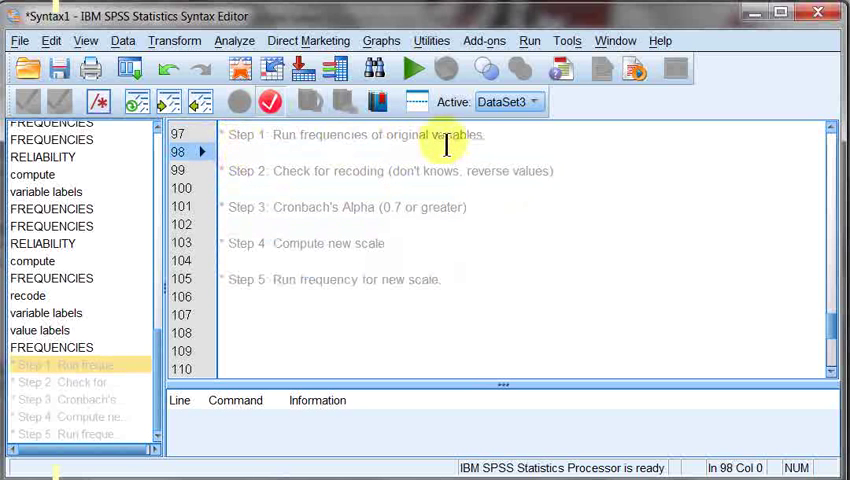
- Paste a Frequencies command for sblazy, sblwcoa and sblwlka from Analyze > Descriptive Statistics
click(234, 40)
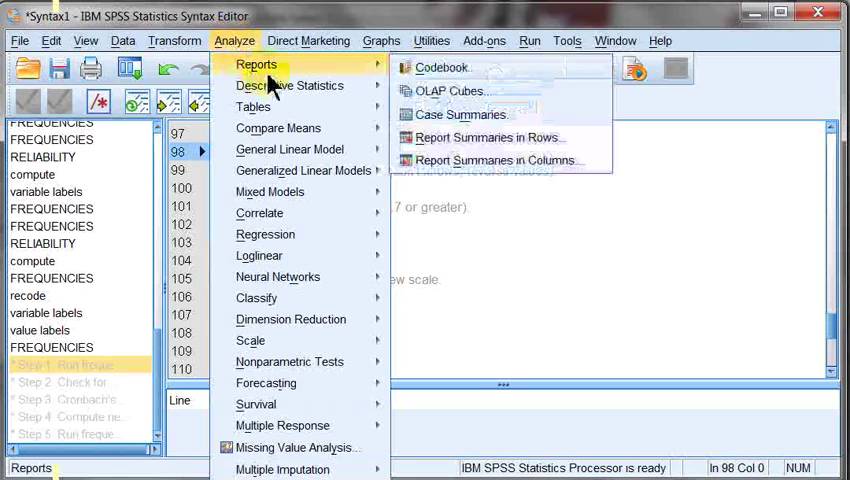
click(412, 68)
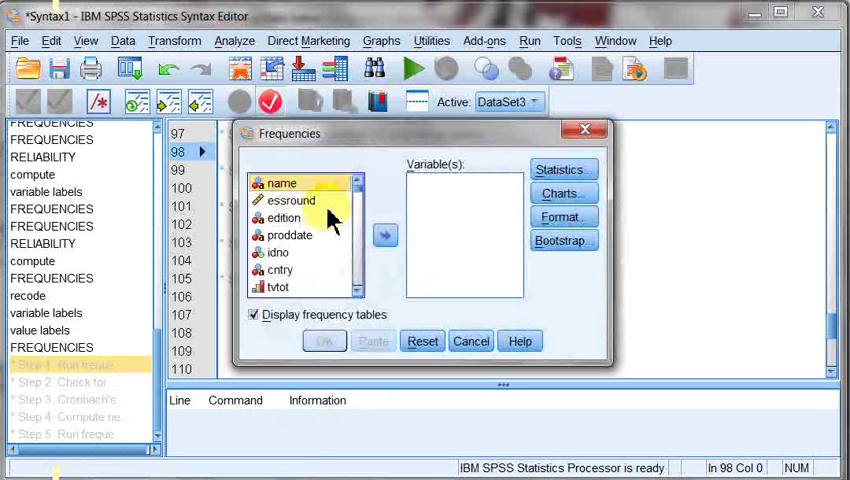
click(284, 216)
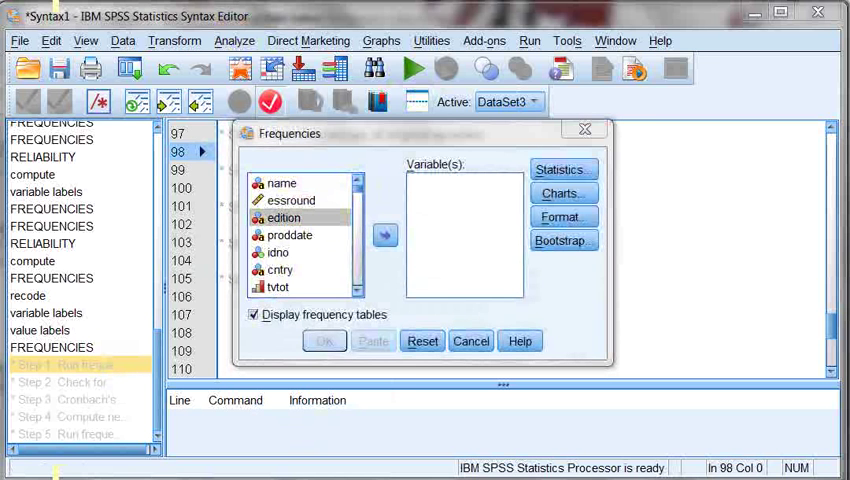
click(384, 236)
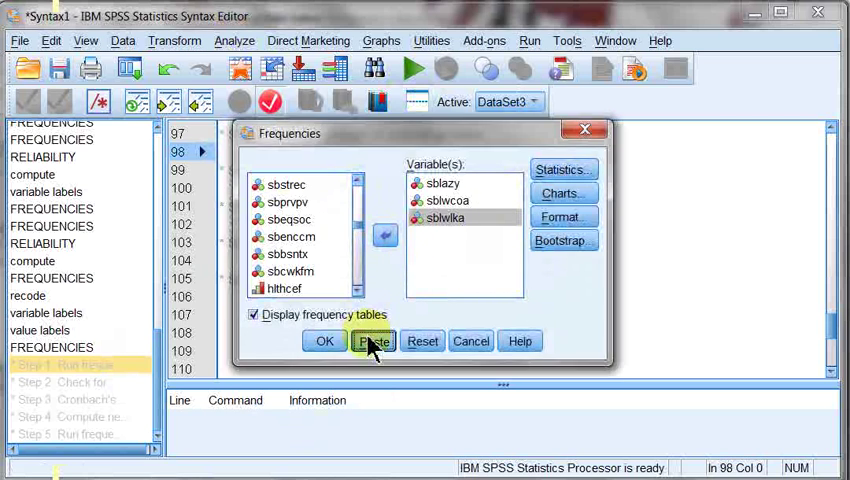
click(372, 340)
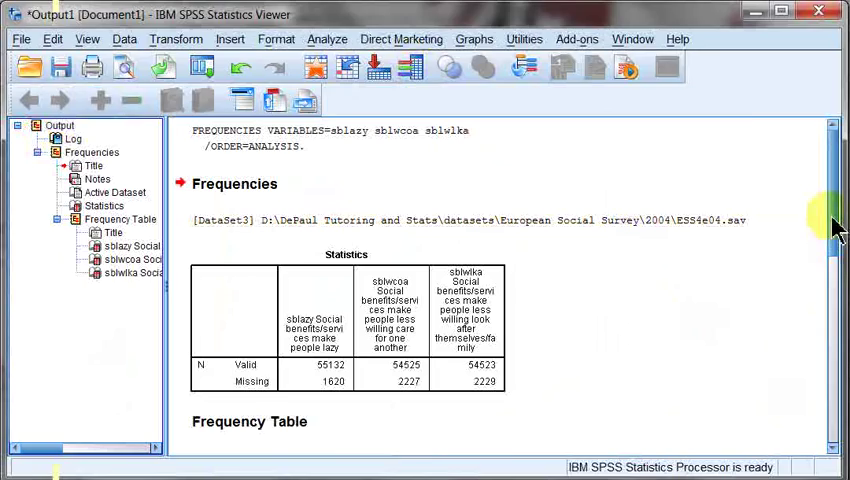
scroll(down, 3)
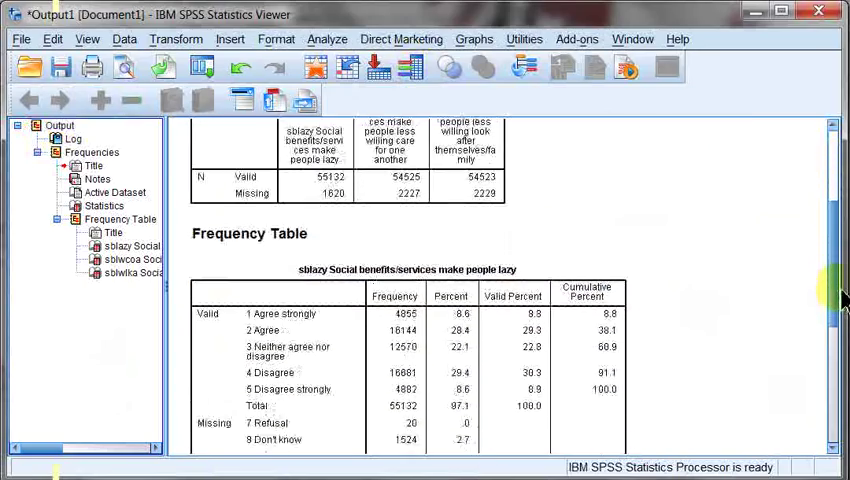
scroll(down, 3)
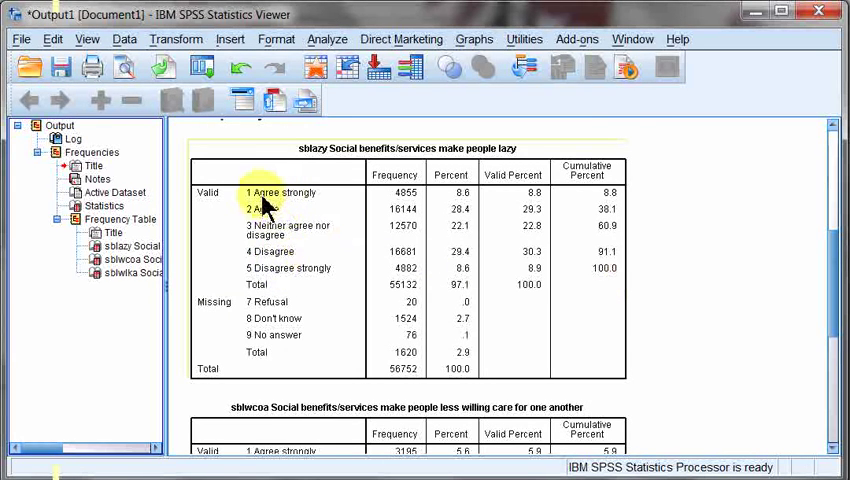
mouse_move(320, 284)
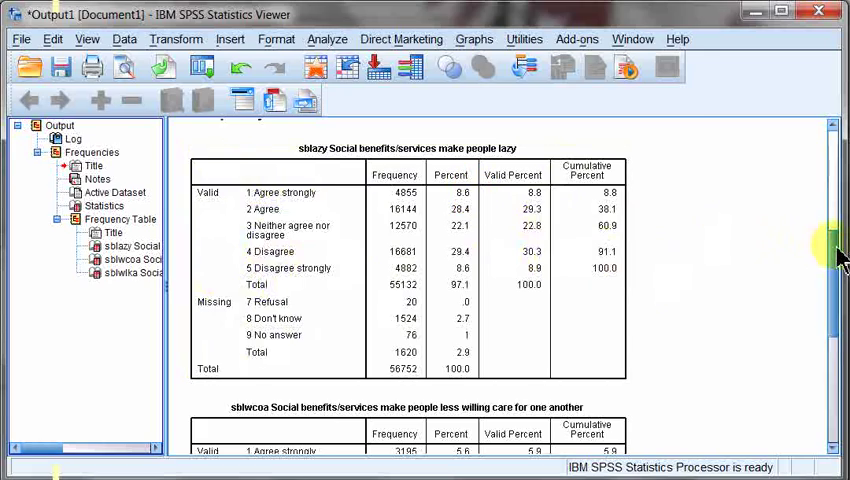
scroll(down, 3)
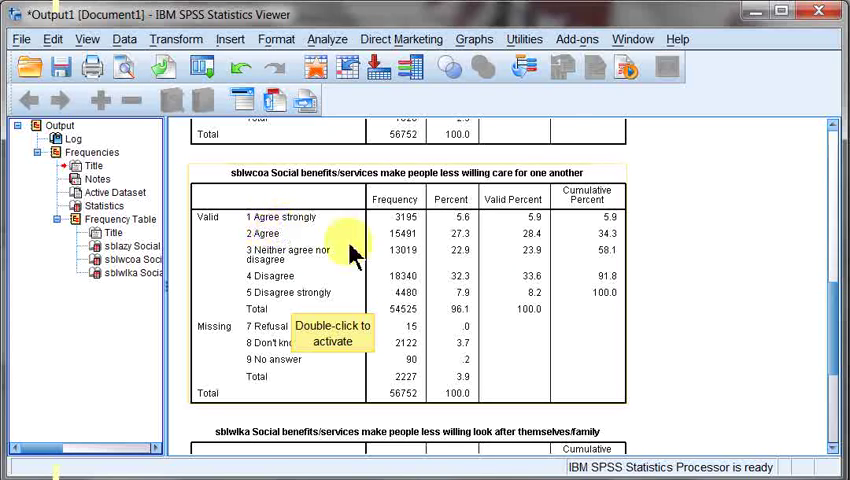
mouse_move(836, 330)
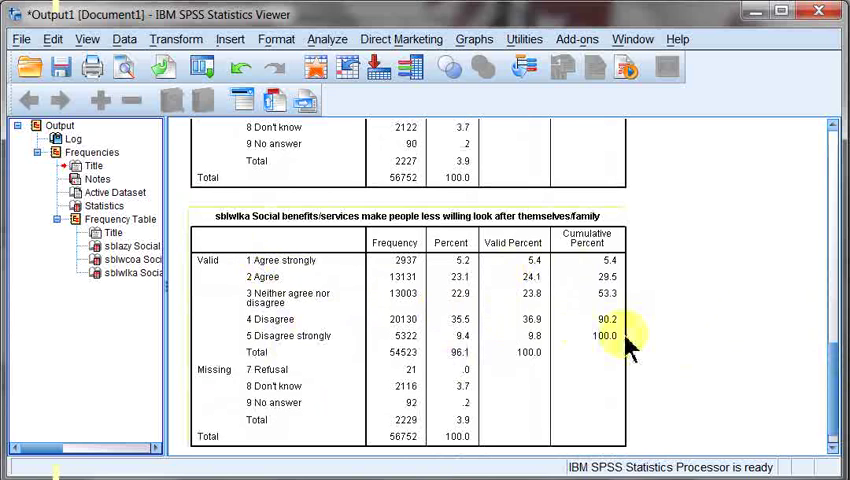
mouse_move(156, 316)
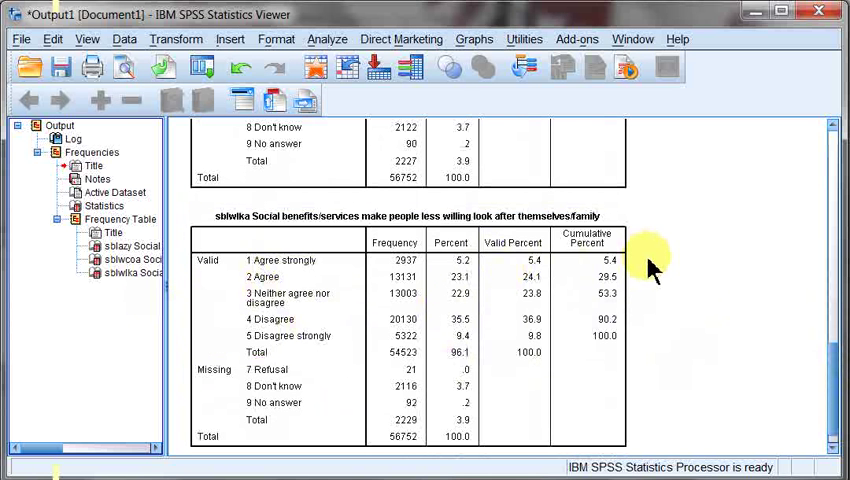
mouse_move(760, 330)
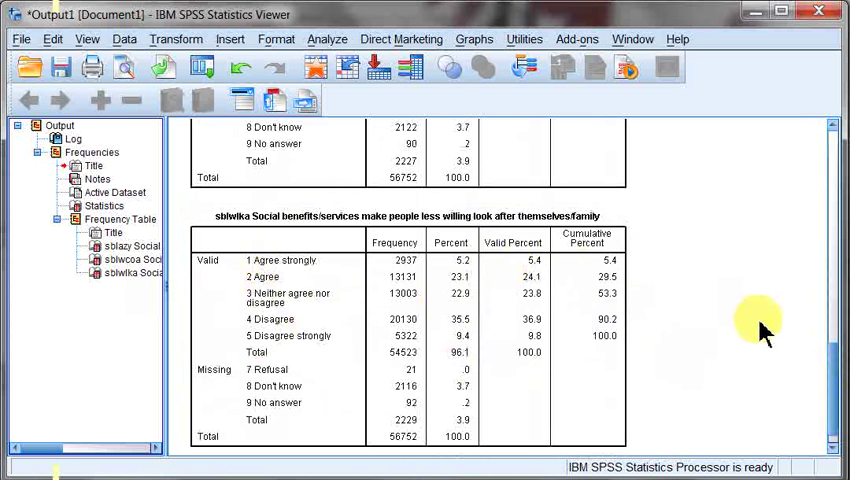
scroll(down, 3)
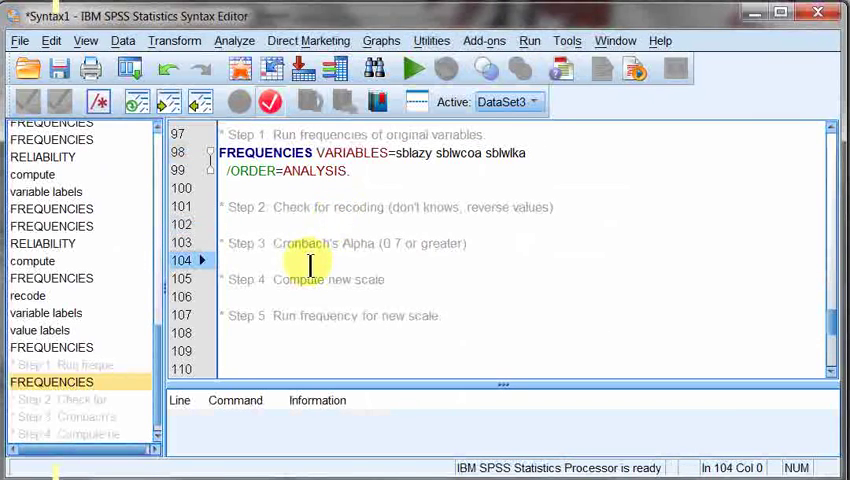
mouse_move(318, 208)
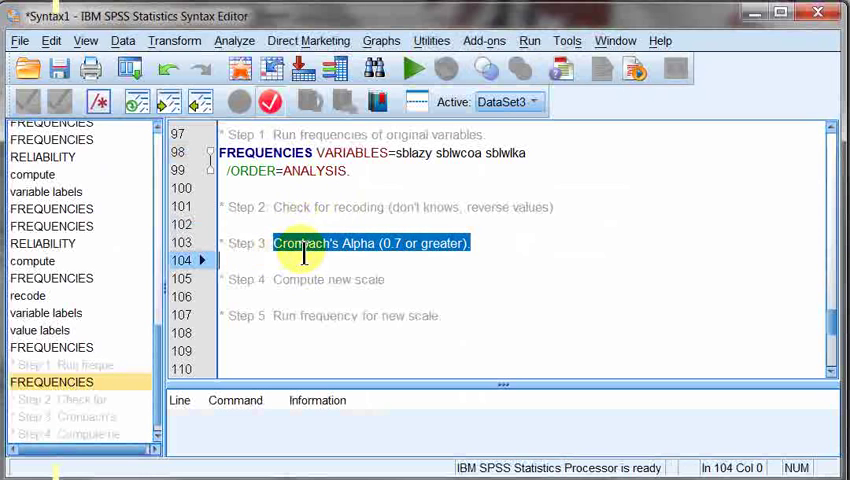
- Place the cursor below the Step 3 comment and bring up the Analyze menu
click(300, 224)
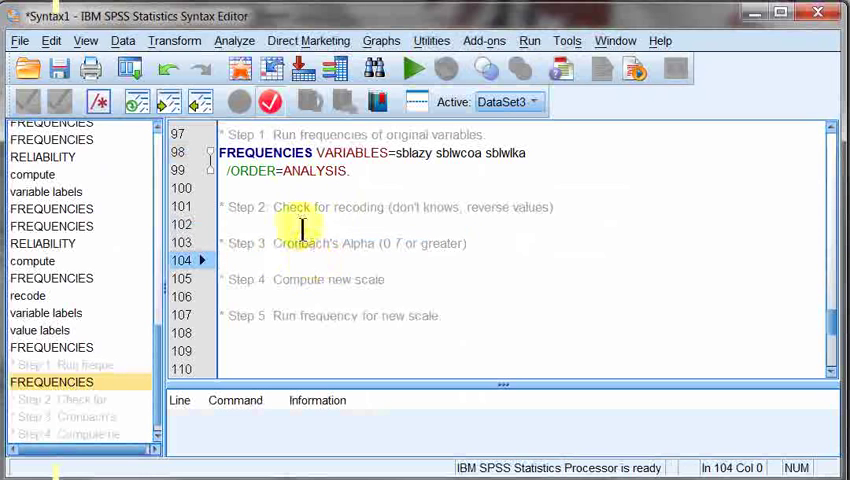
click(234, 40)
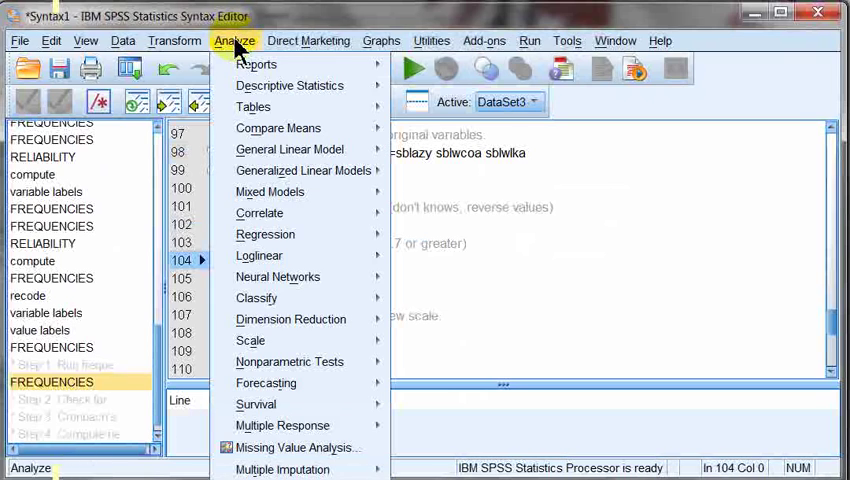
mouse_move(250, 340)
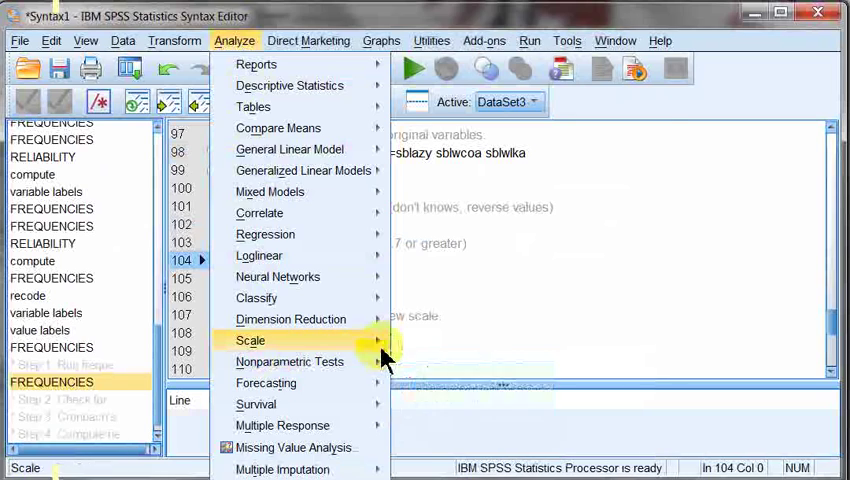
- Paste a RELIABILITY command with MODEL=ALPHA and scale-if-item-deleted statistics for the three items
click(250, 340)
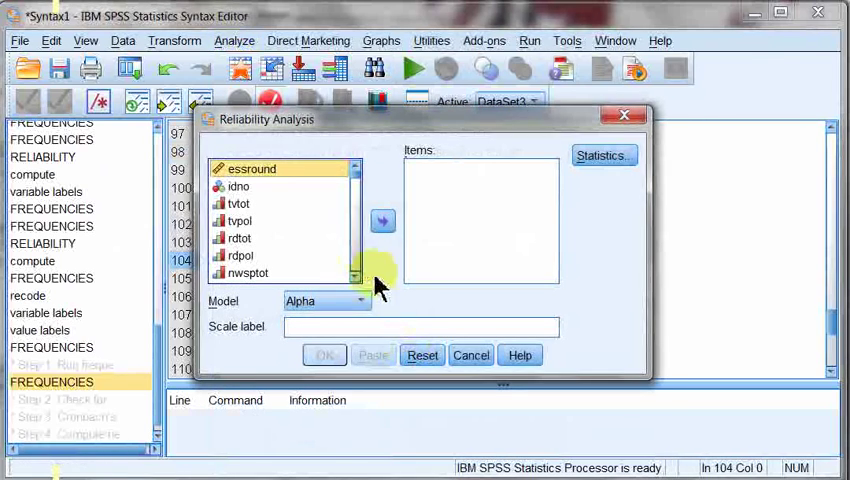
mouse_move(380, 284)
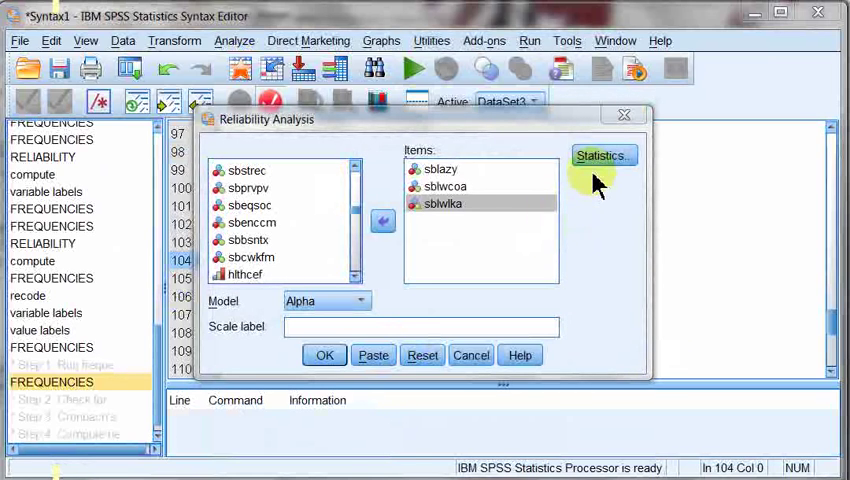
click(600, 156)
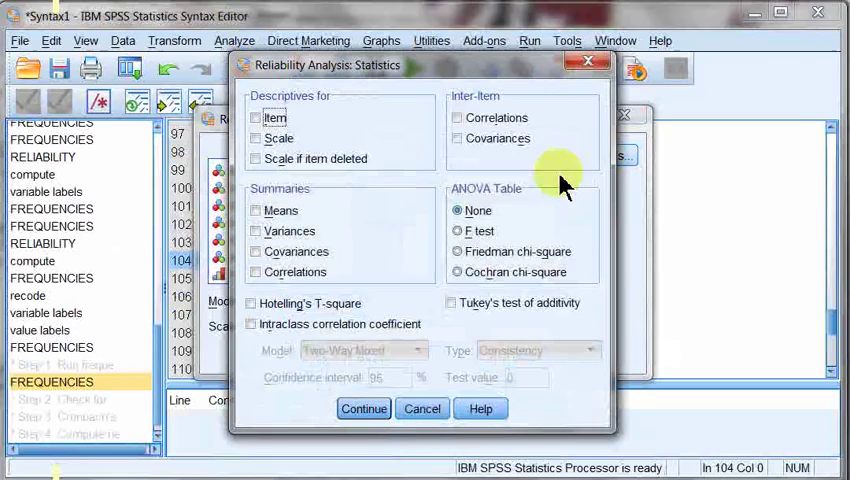
click(256, 158)
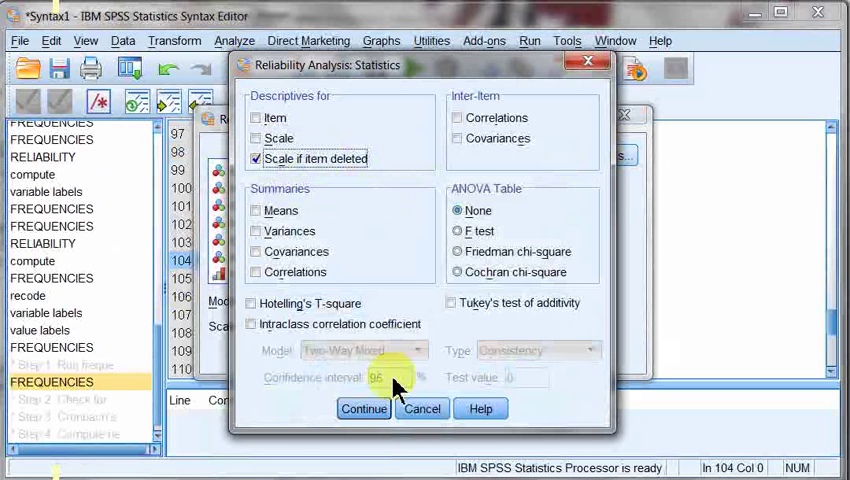
click(362, 408)
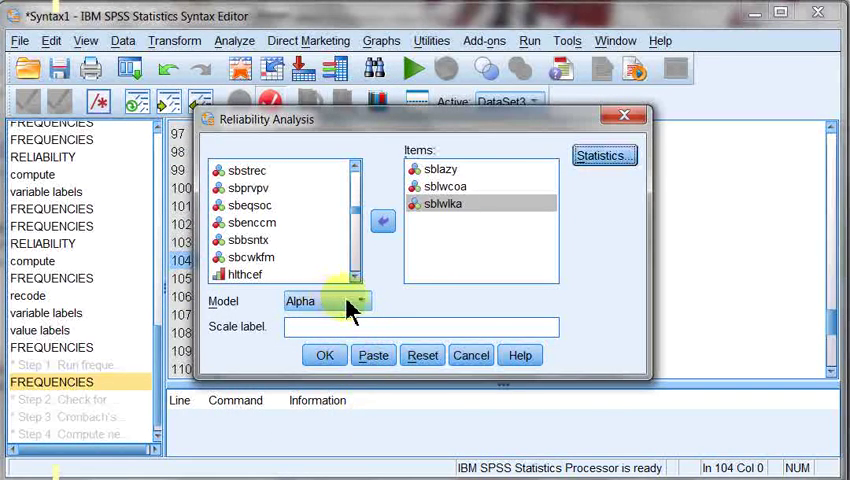
mouse_move(372, 356)
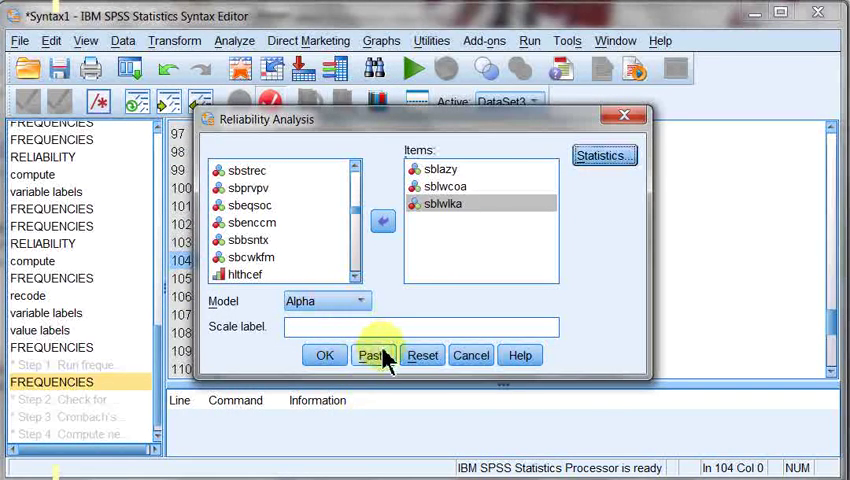
click(392, 356)
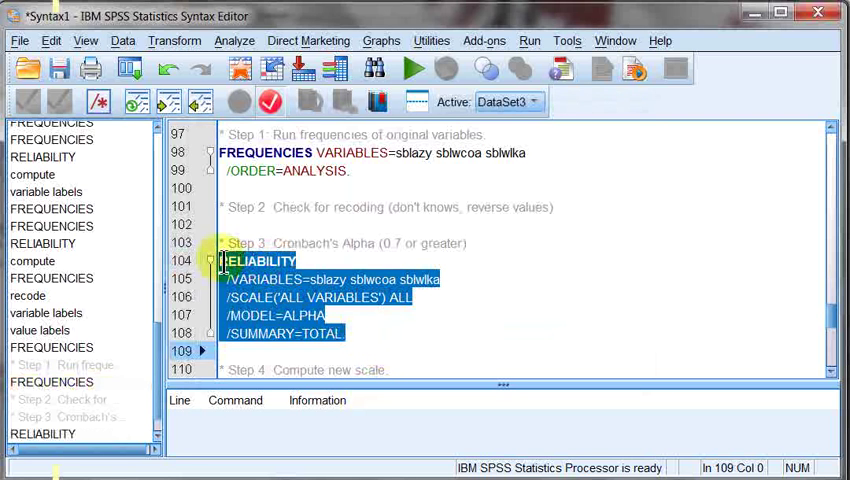
- Run the reliability syntax, giving Cronbach's alpha .851 across 3 items with item-total statistics
click(408, 68)
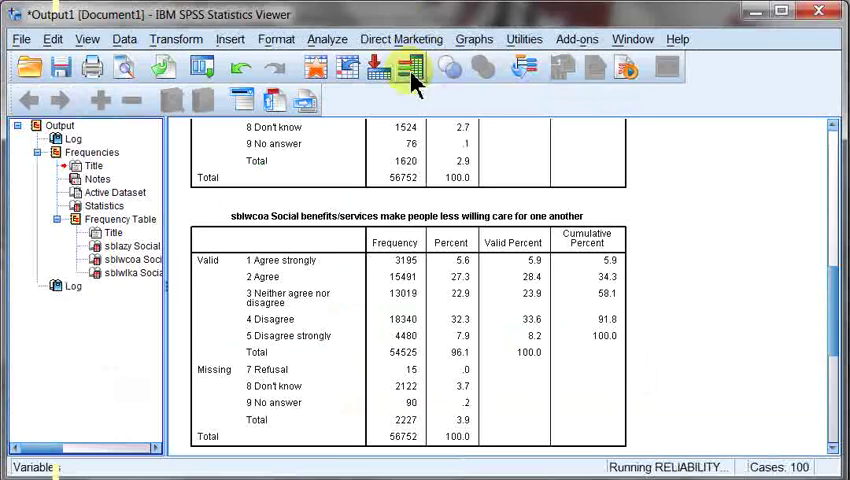
click(404, 66)
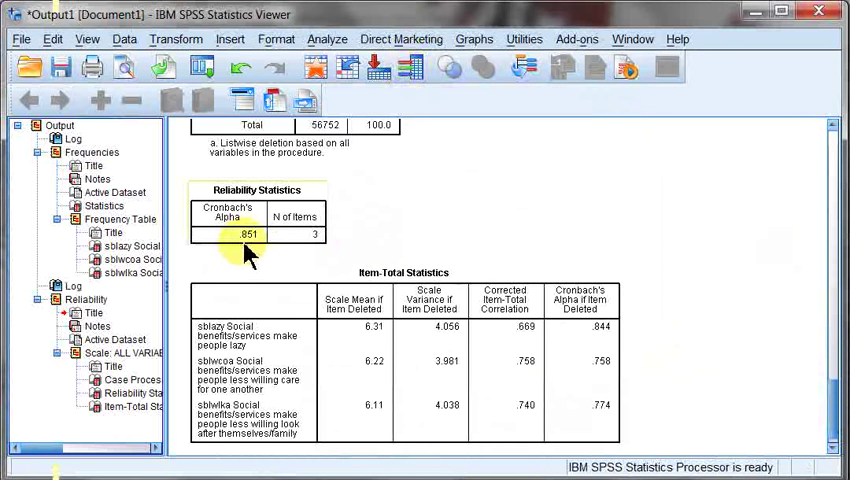
mouse_move(288, 278)
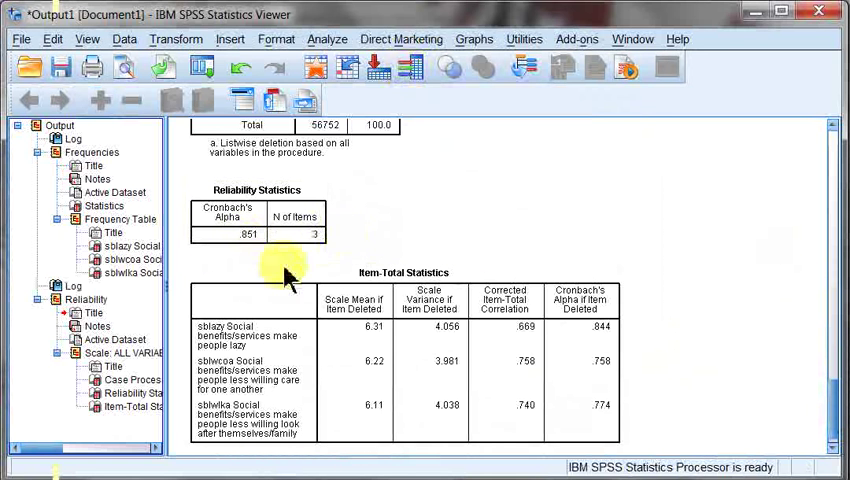
mouse_move(648, 328)
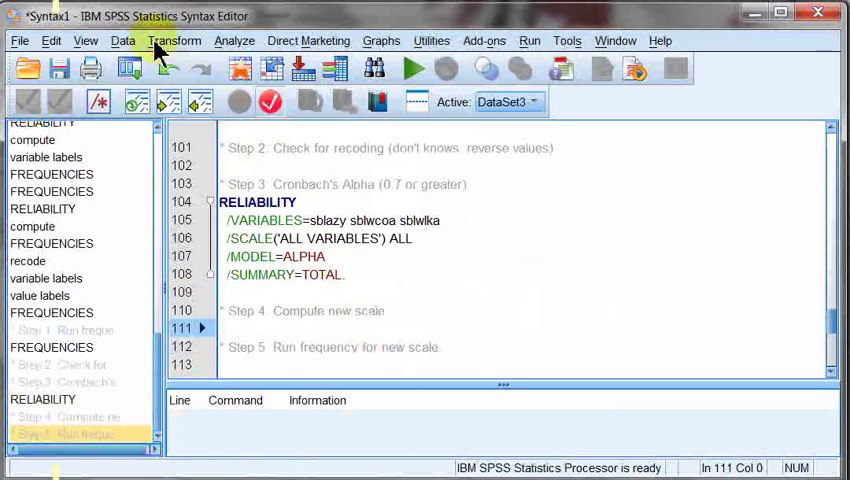
- Bring up the Transform menu to start computing the new scale
click(176, 40)
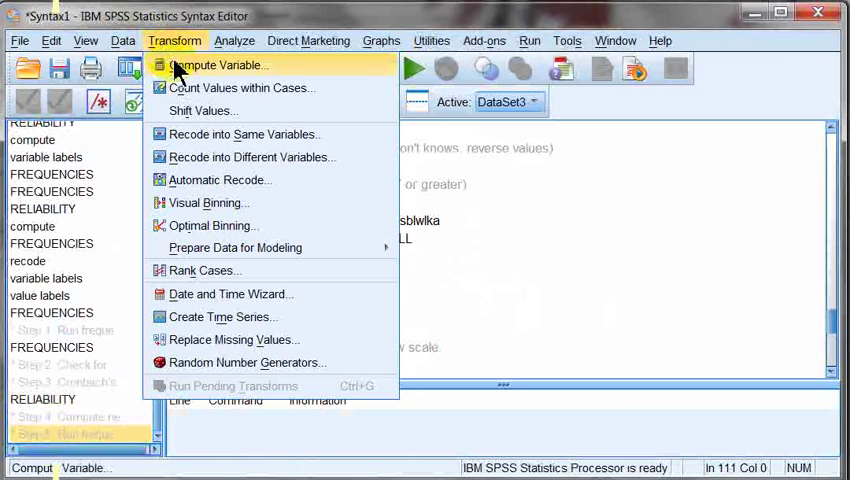
- Reset Compute Variable and name the target variable SOCBEN
click(220, 64)
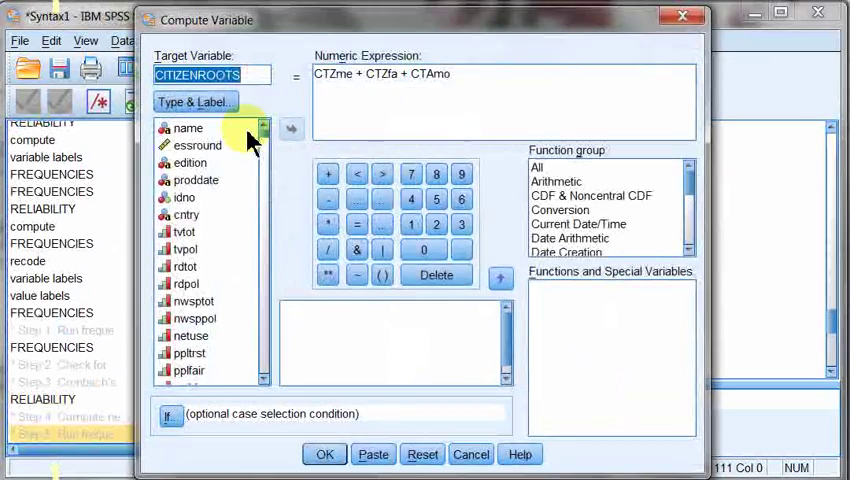
click(420, 454)
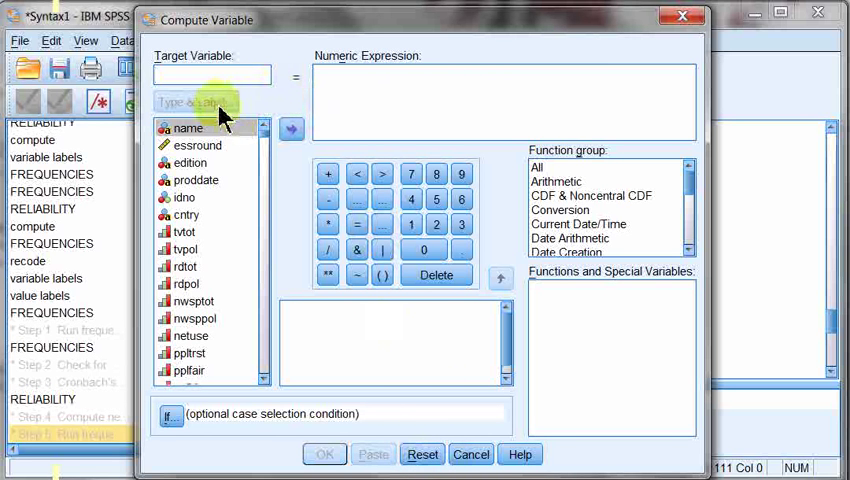
click(204, 74)
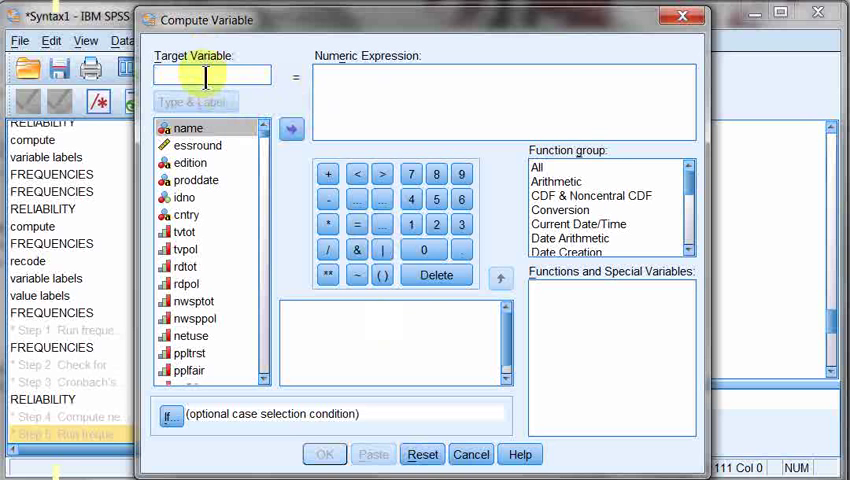
text(SOC)
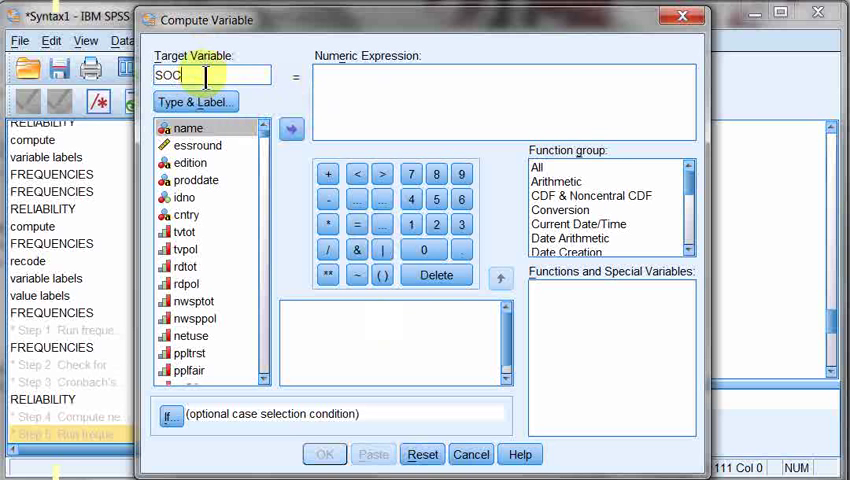
text(BEN)
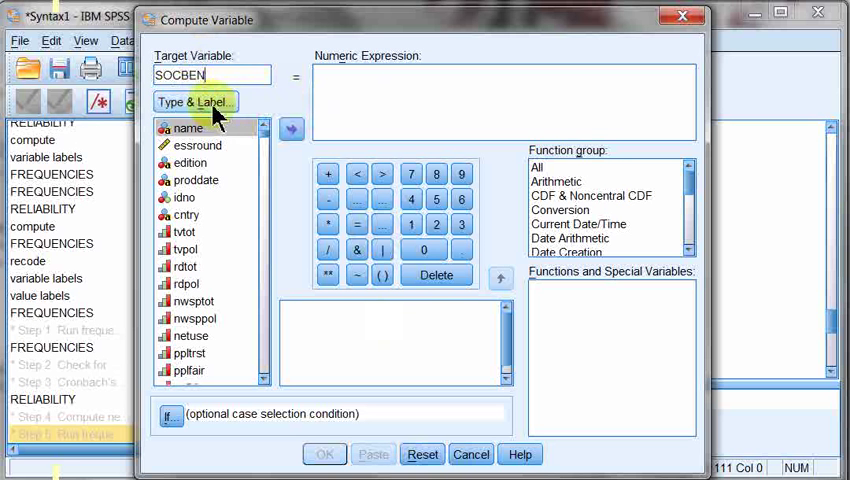
- Label SOCBEN 'Opinion on Social Benefits' via Type & Label
click(196, 100)
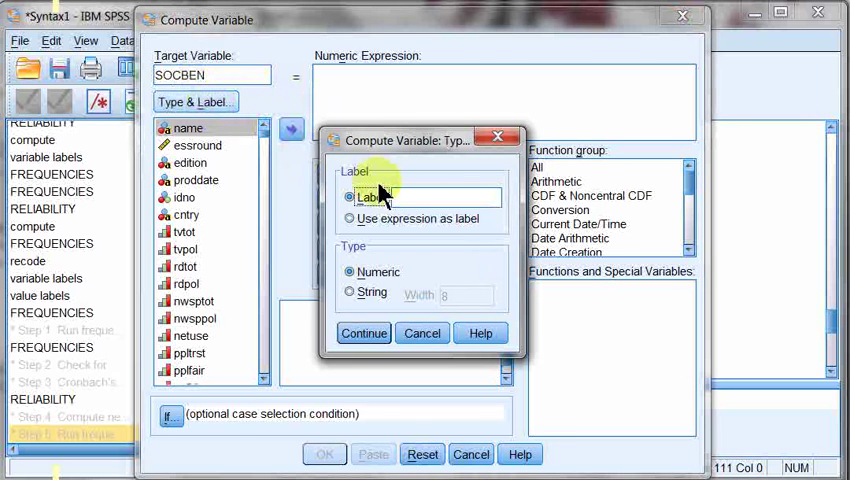
text(Co)
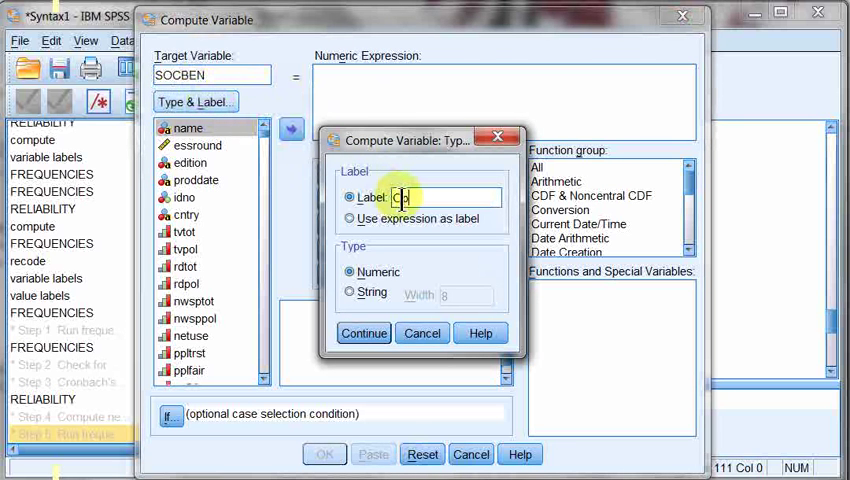
text(Opinion)
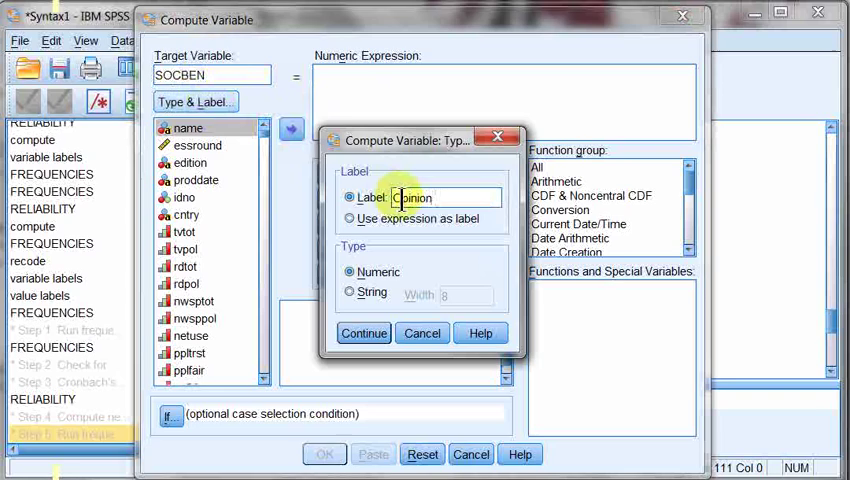
text(on Social Be)
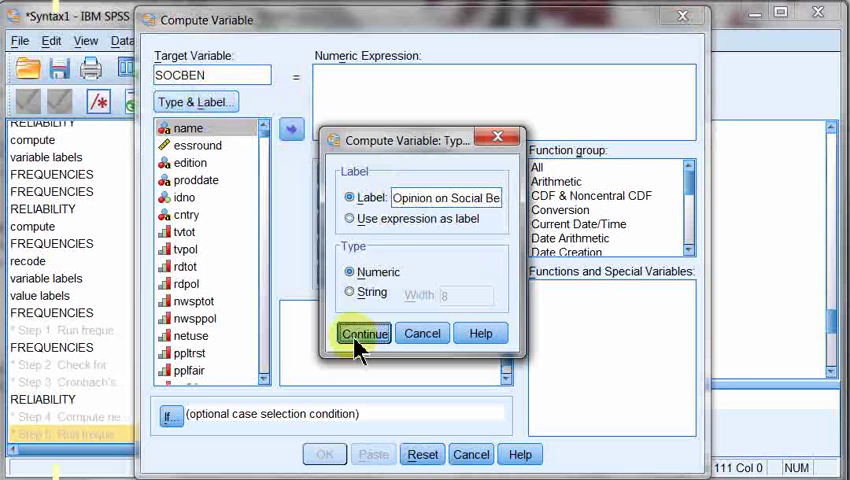
click(364, 332)
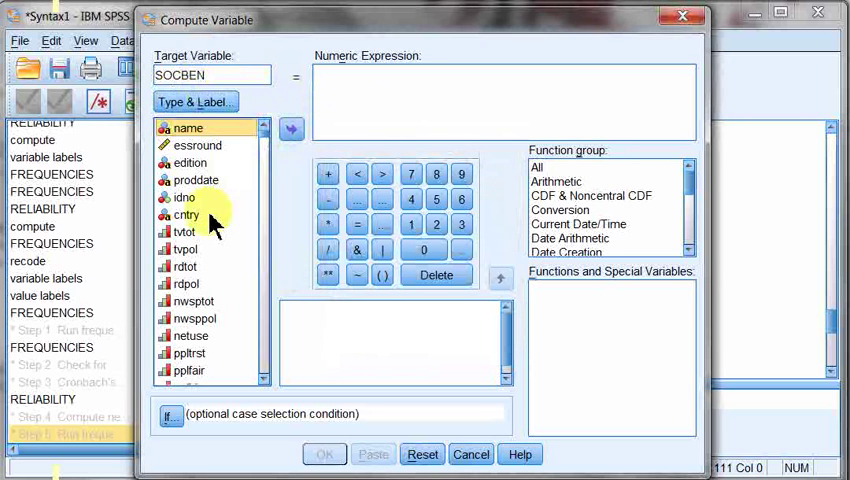
- Build the numeric expression (sblazy + sblwcoa + sblwlka) / 3 for SOCBEN
click(186, 214)
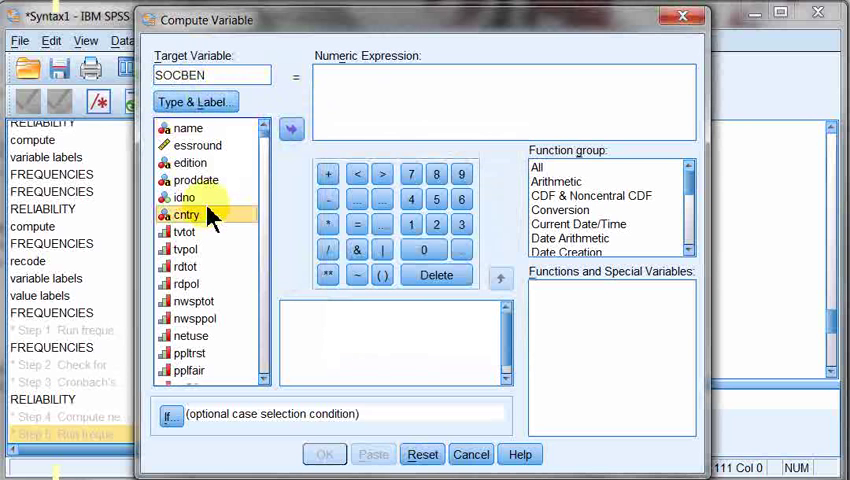
click(382, 276)
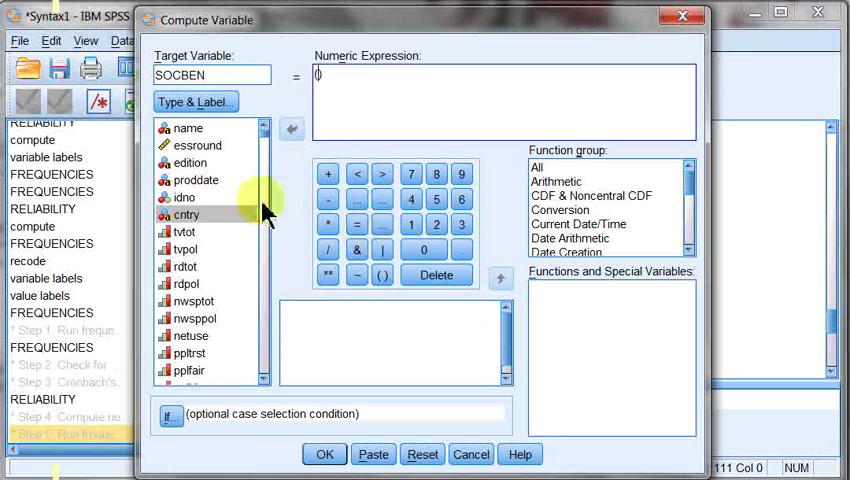
scroll(down, 3)
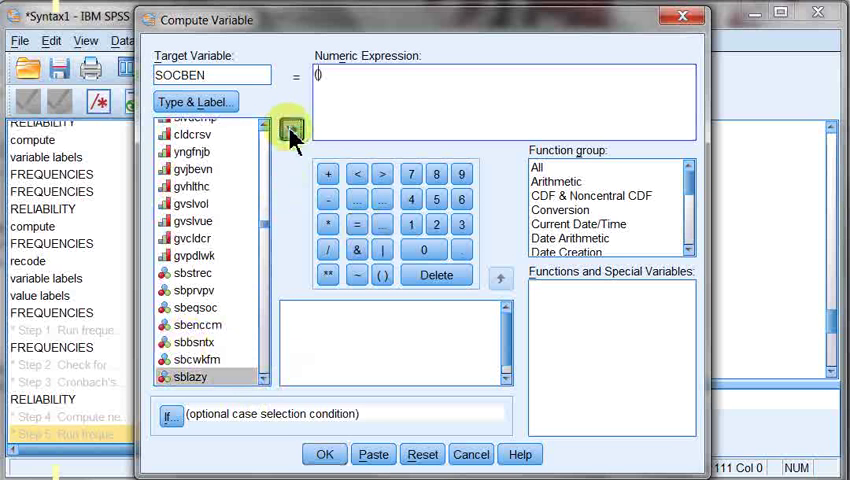
click(292, 130)
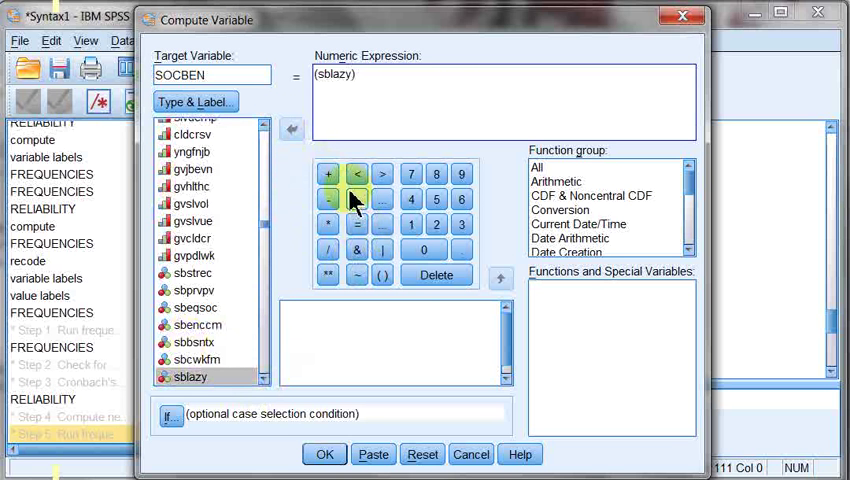
click(328, 172)
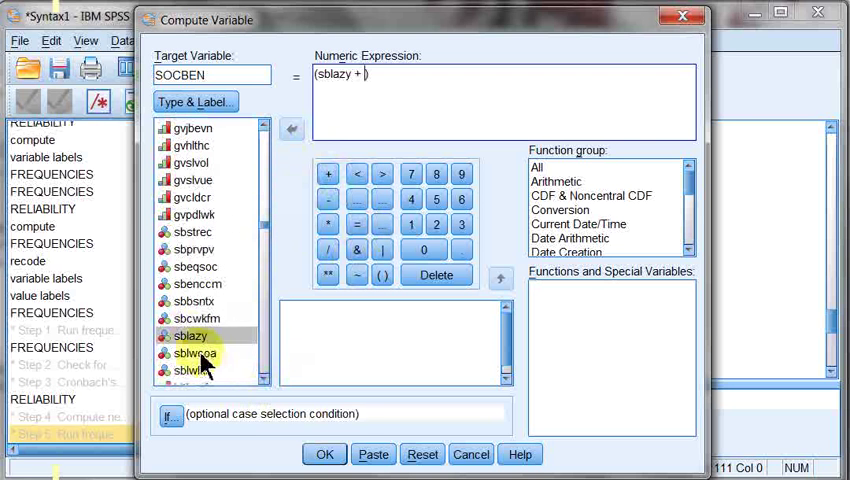
click(292, 128)
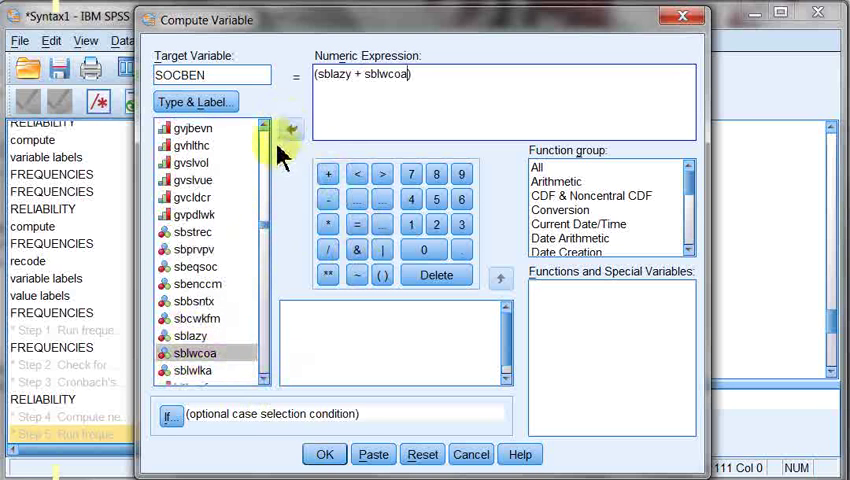
click(328, 172)
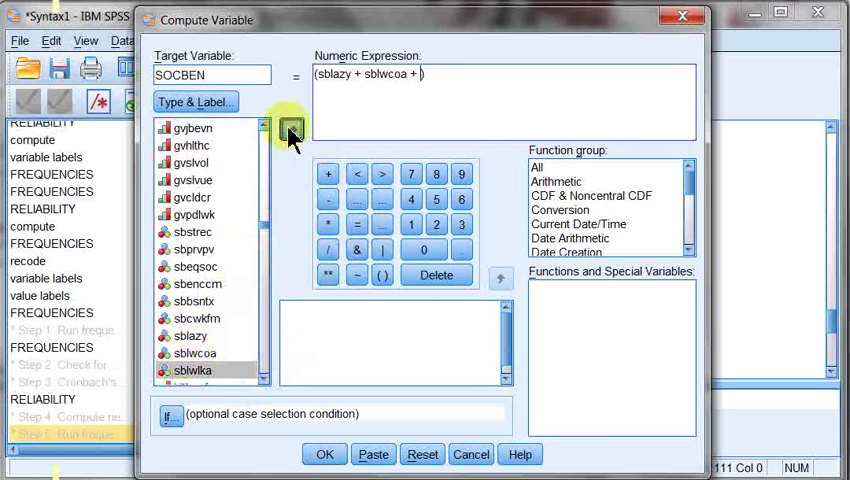
click(292, 128)
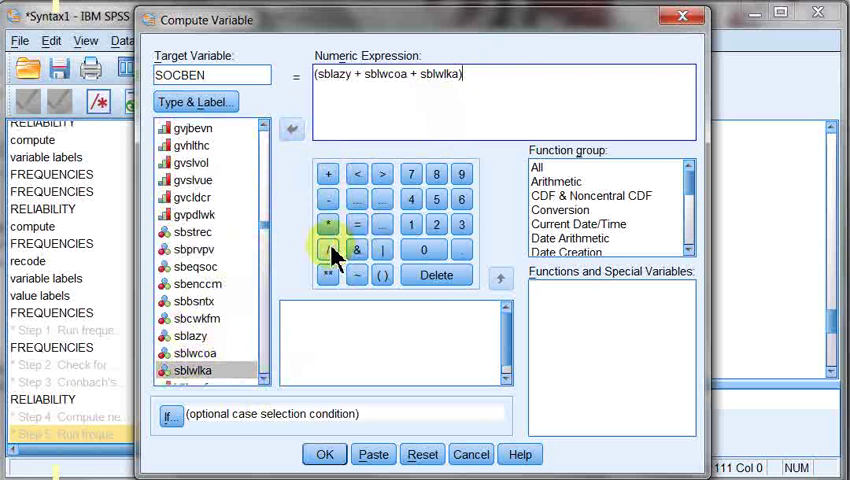
click(328, 250)
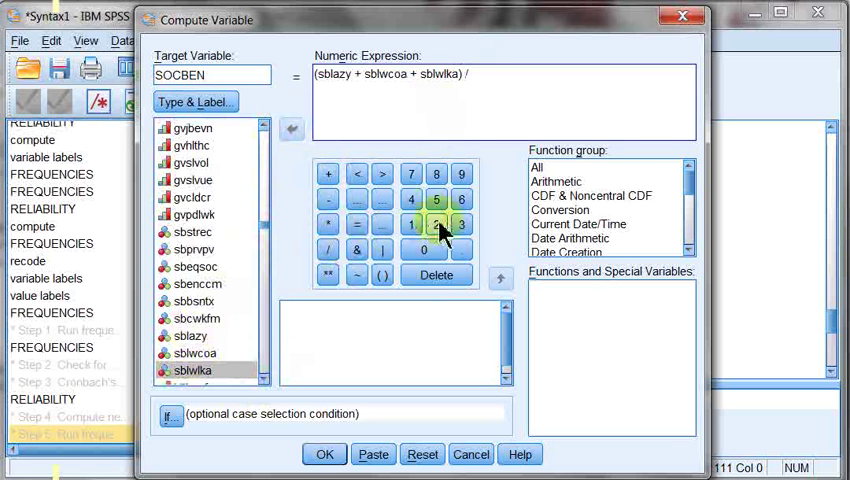
click(460, 224)
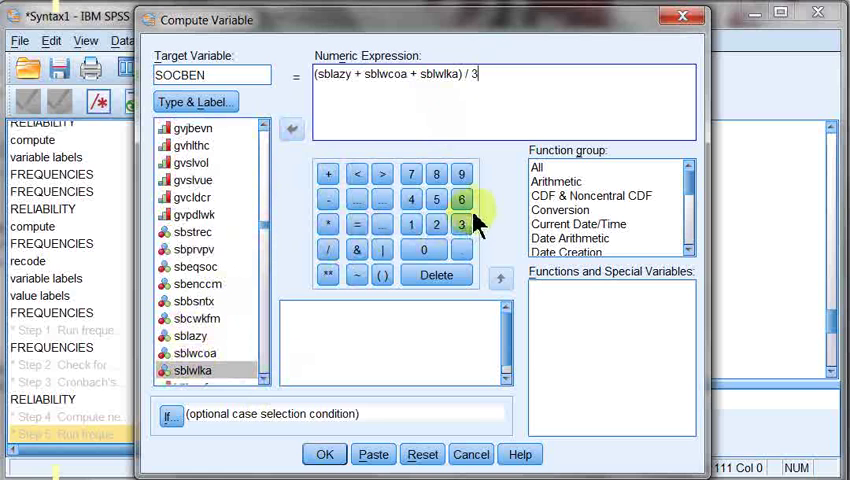
mouse_move(460, 250)
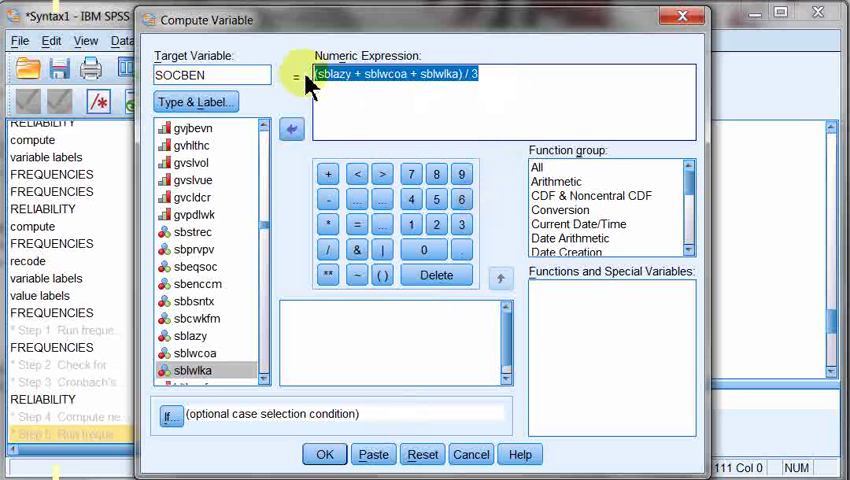
- Replace the expression with mean(sblazy, sblwcoa, sblwlka) and paste the COMPUTE command into the syntax
text(mean)
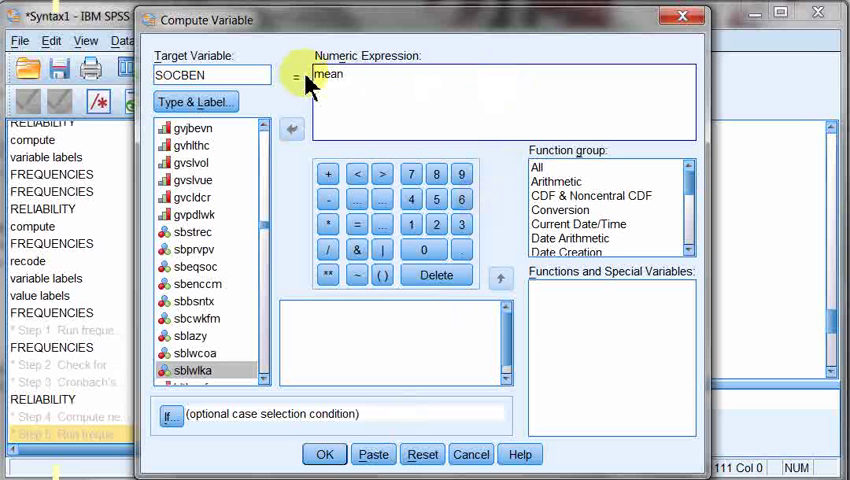
click(382, 276)
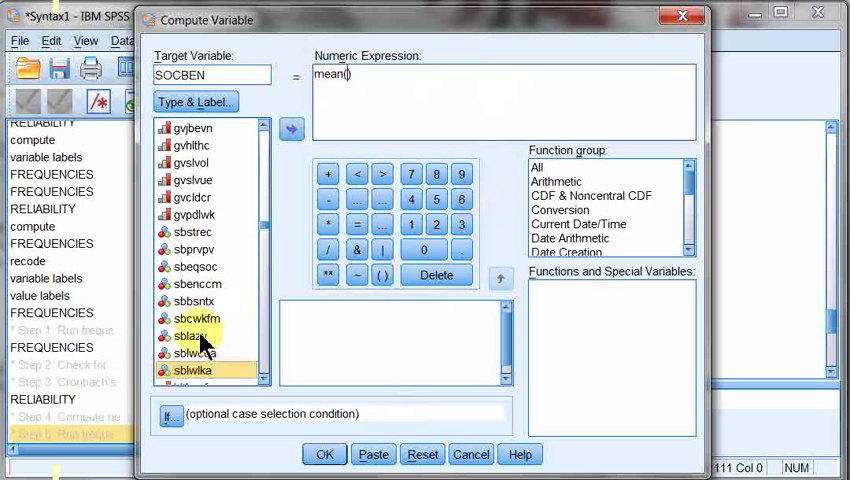
click(292, 128)
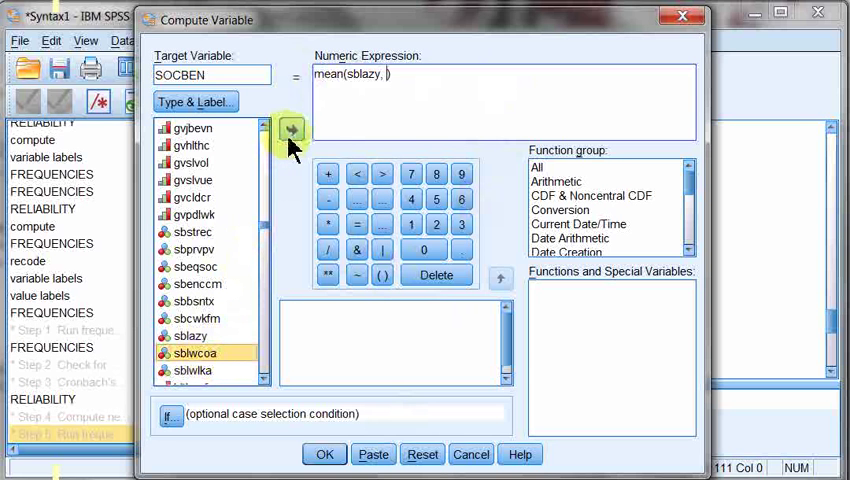
click(292, 132)
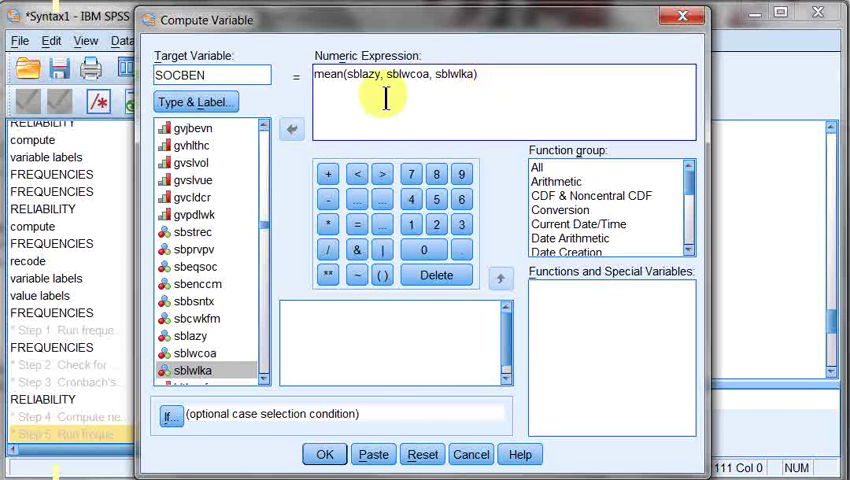
mouse_move(288, 224)
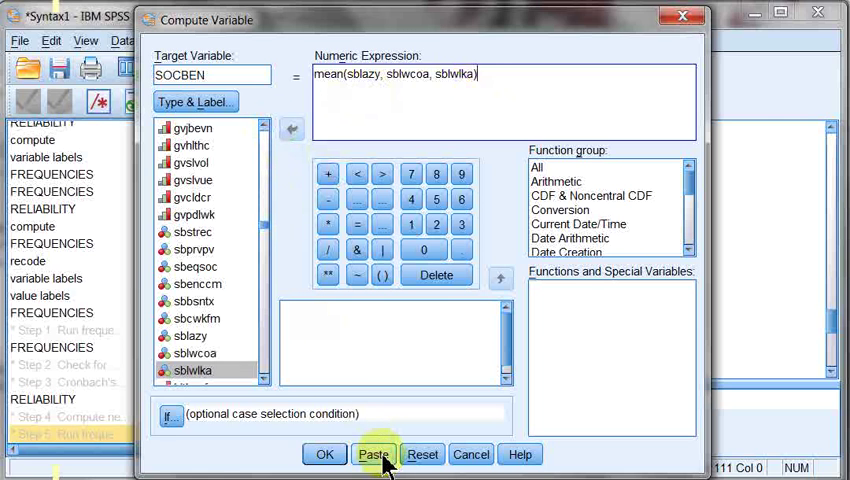
click(376, 454)
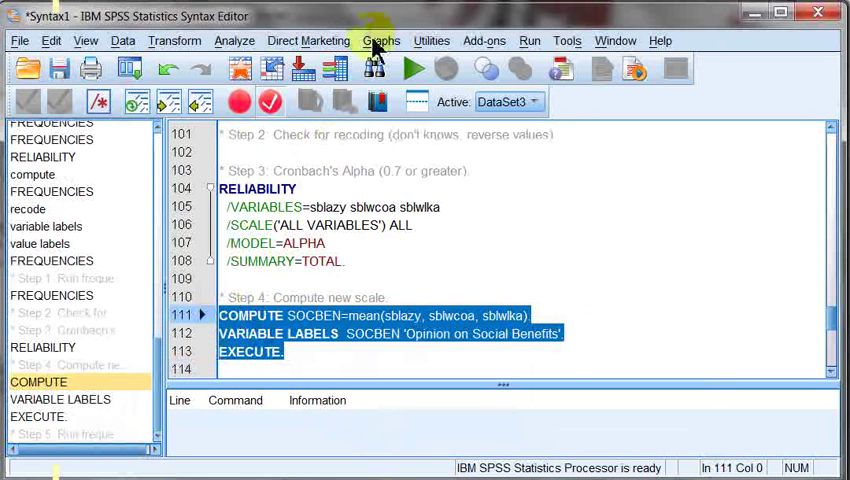
- Run the COMPUTE, VARIABLE LABELS and EXECUTE lines and review the log in the Output viewer
click(404, 68)
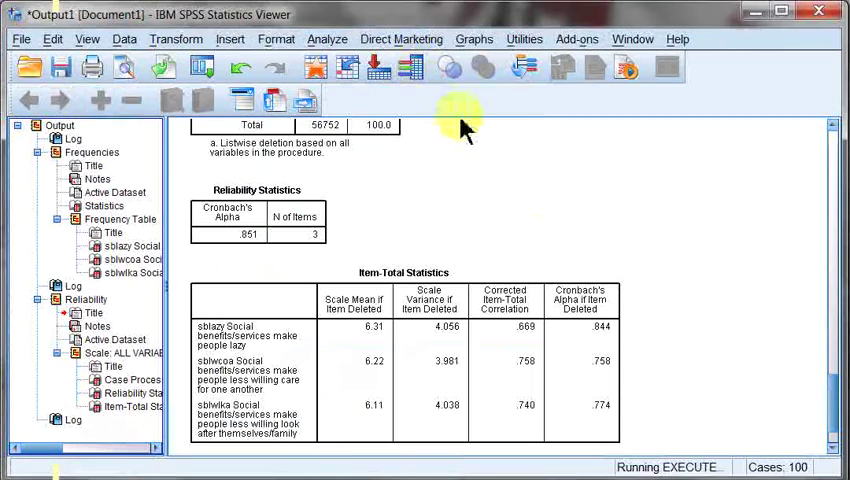
scroll(down, 3)
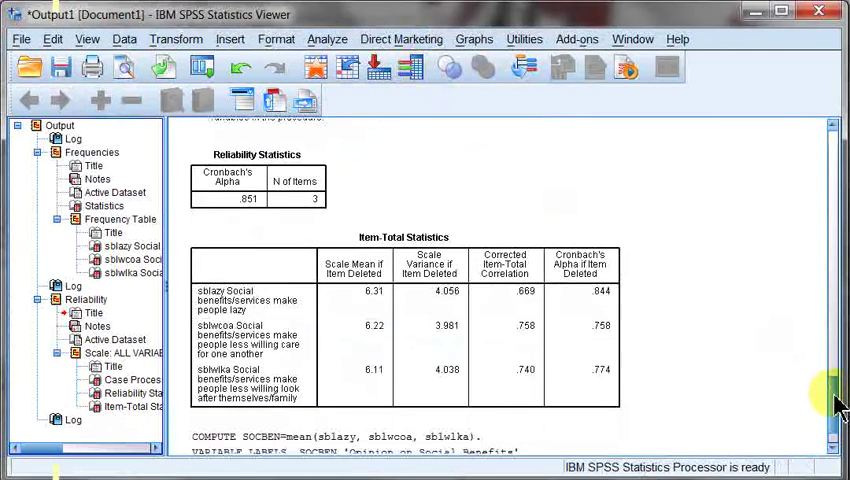
scroll(down, 3)
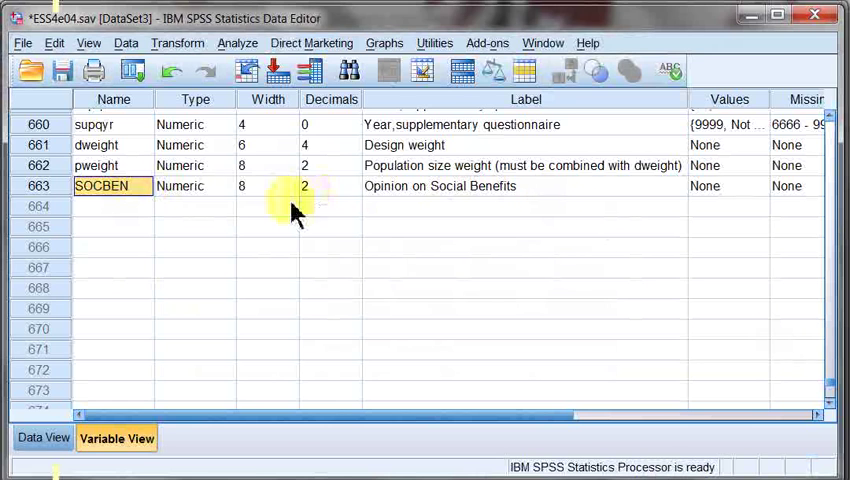
- Return to the Analyze menu now that SOCBEN sits in the data file
click(238, 44)
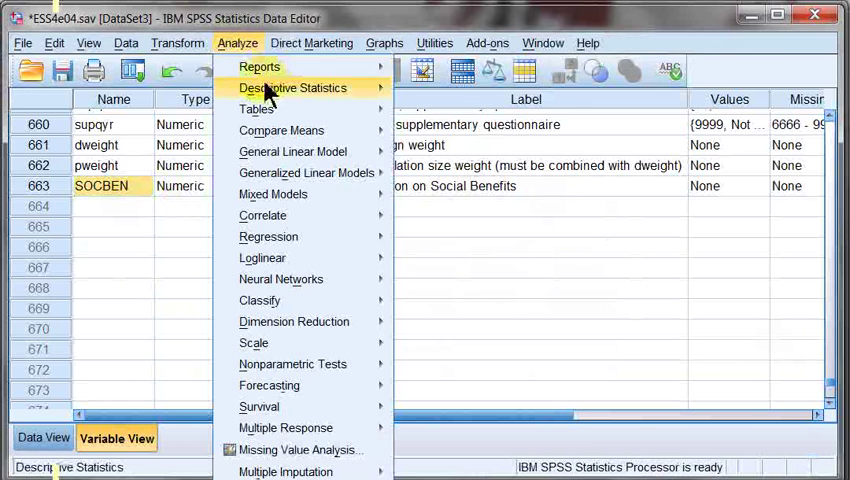
mouse_move(256, 108)
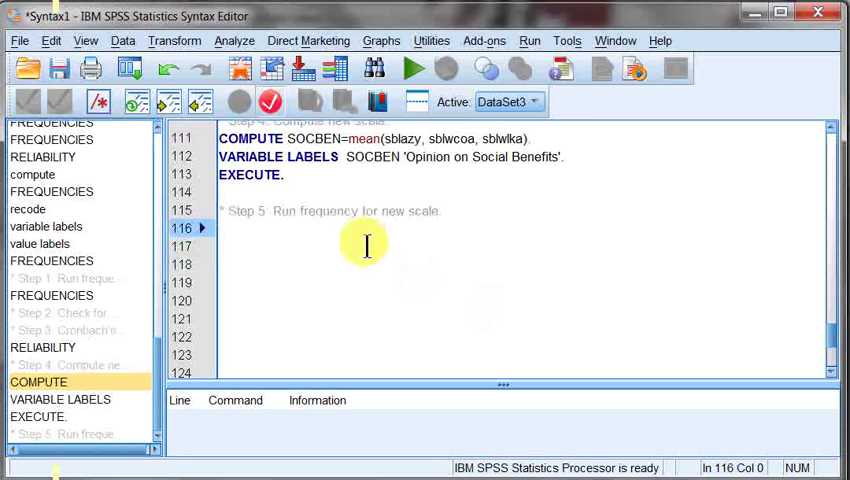
- Paste and run a Frequencies command for SOCBEN, producing its table with 55,690 valid cases
click(232, 40)
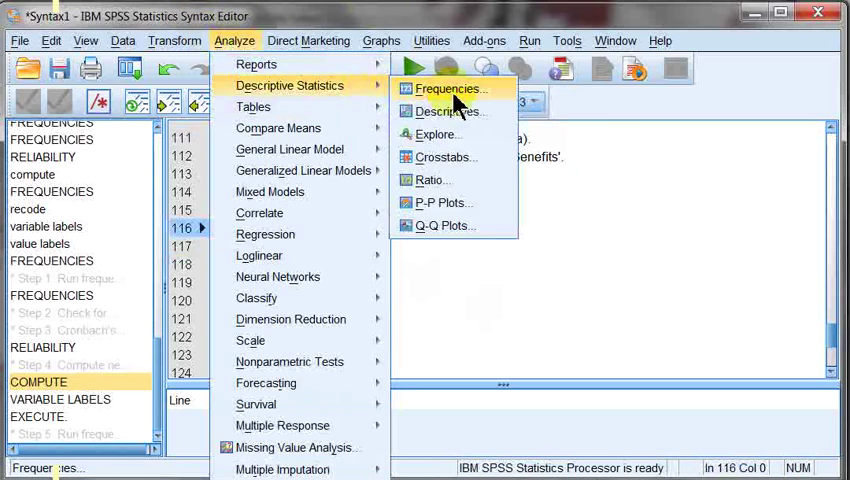
click(442, 88)
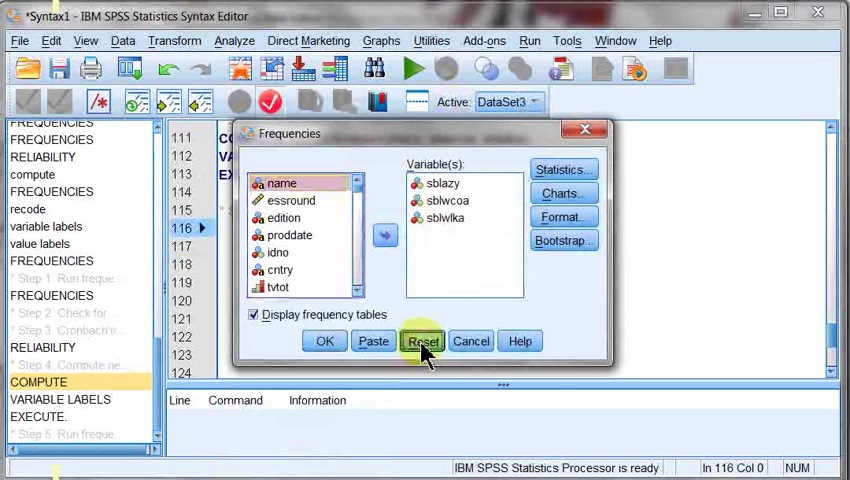
click(422, 340)
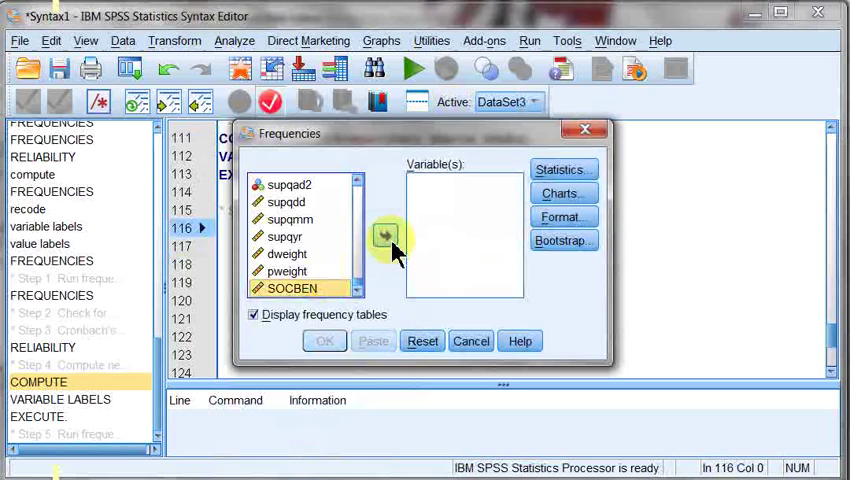
click(384, 236)
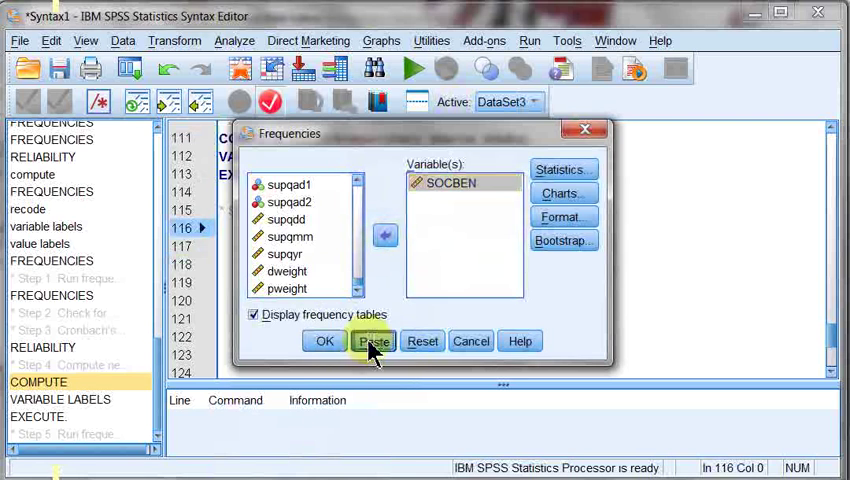
click(372, 340)
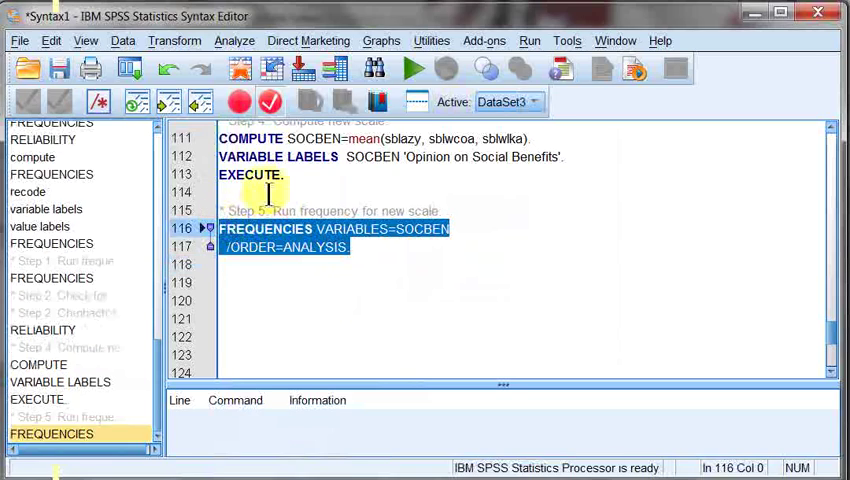
click(406, 68)
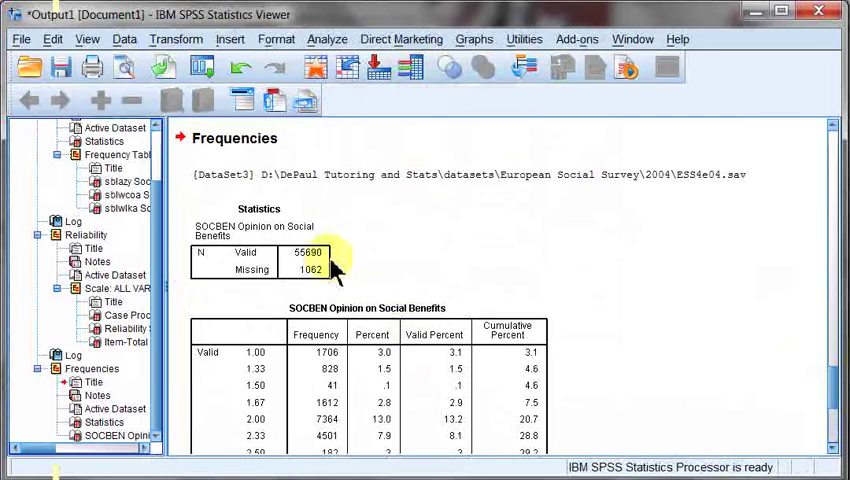
mouse_move(808, 360)
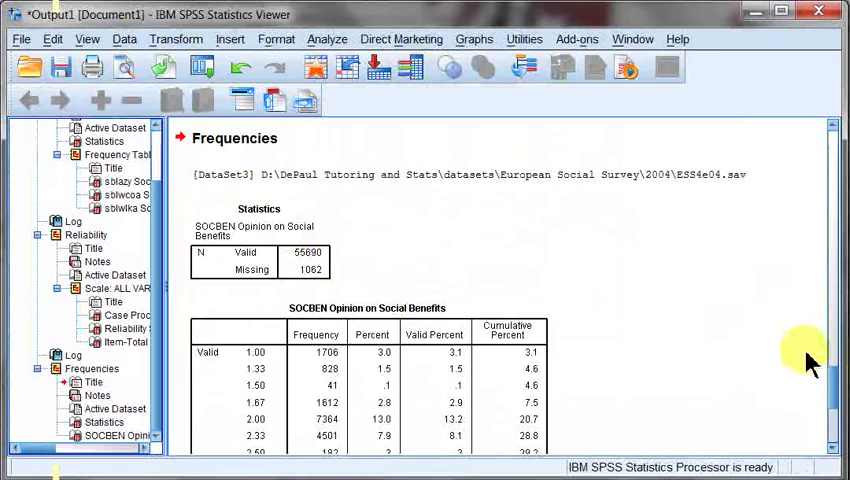
scroll(down, 3)
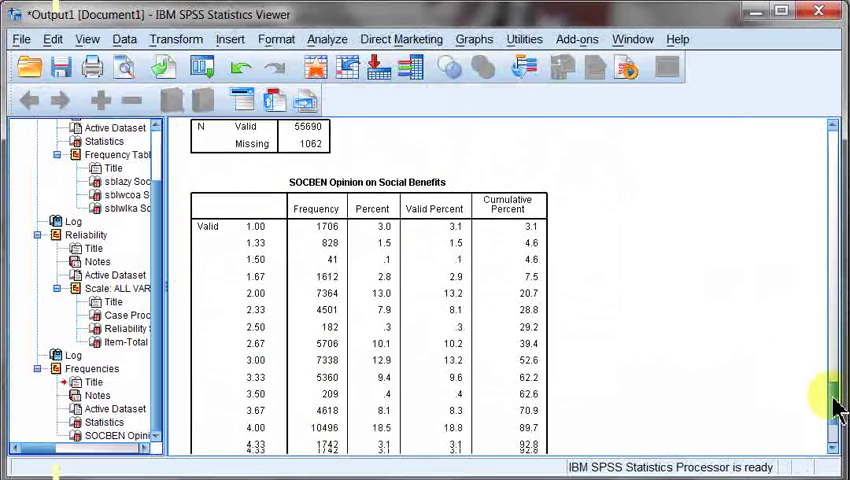
scroll(down, 3)
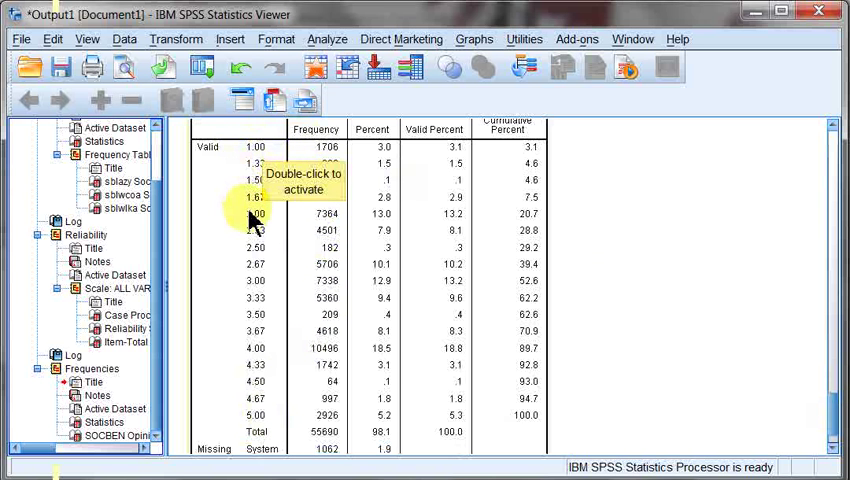
mouse_move(324, 190)
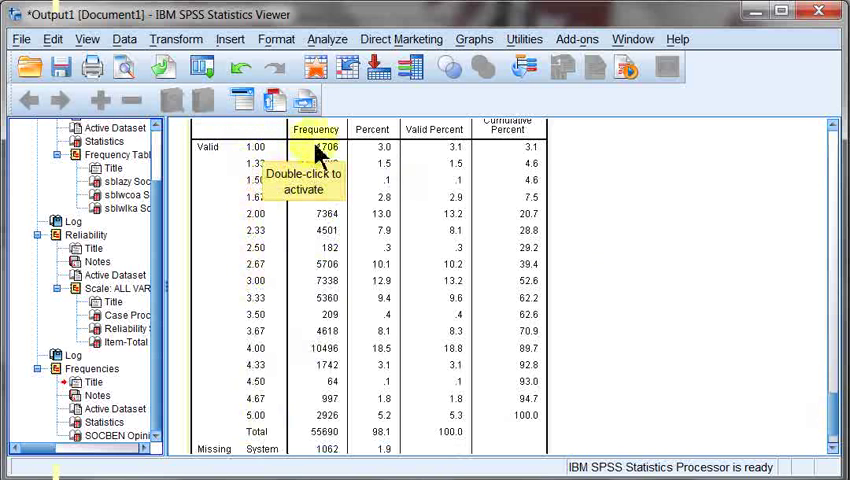
mouse_move(392, 168)
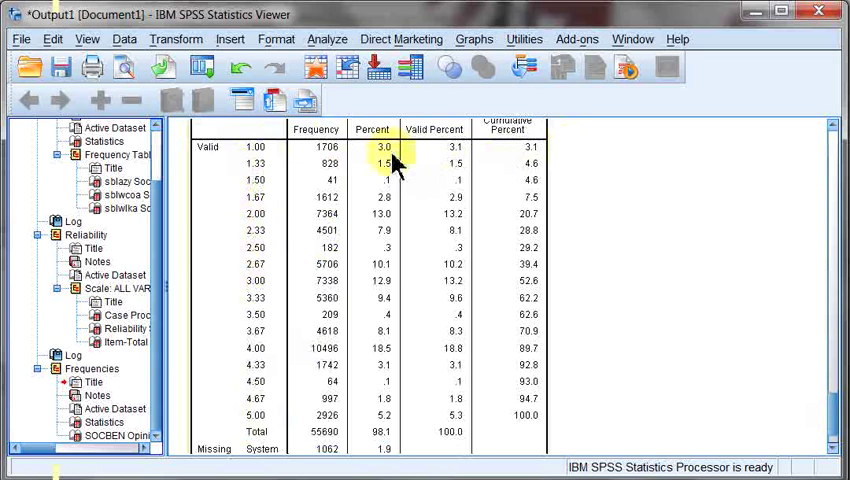
mouse_move(408, 168)
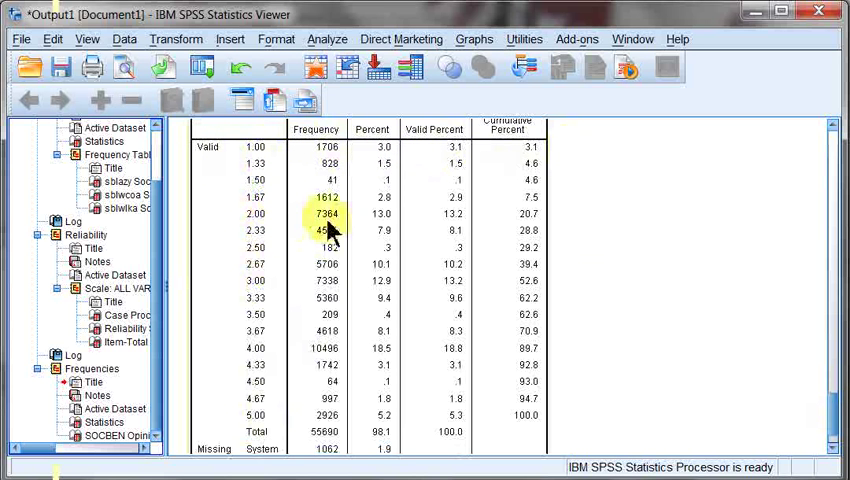
mouse_move(516, 236)
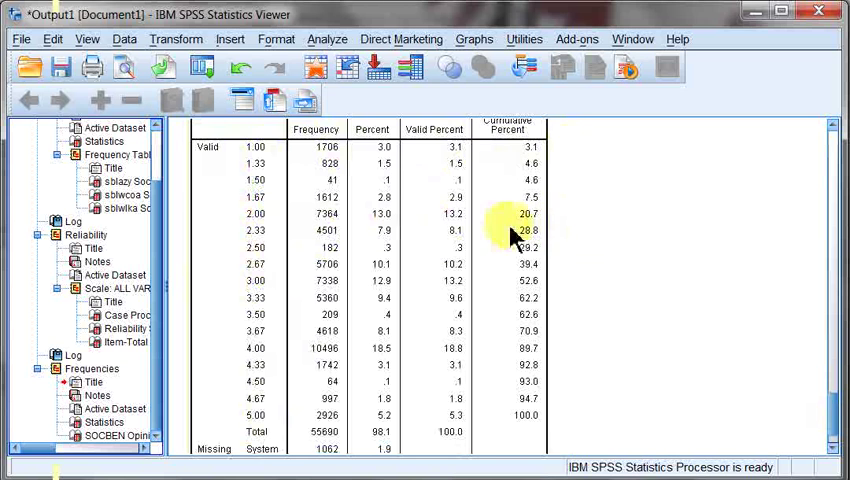
mouse_move(264, 284)
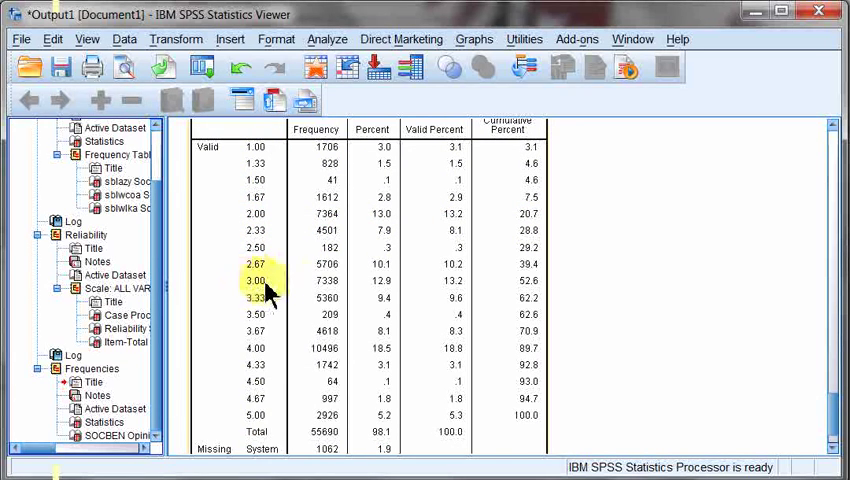
mouse_move(280, 374)
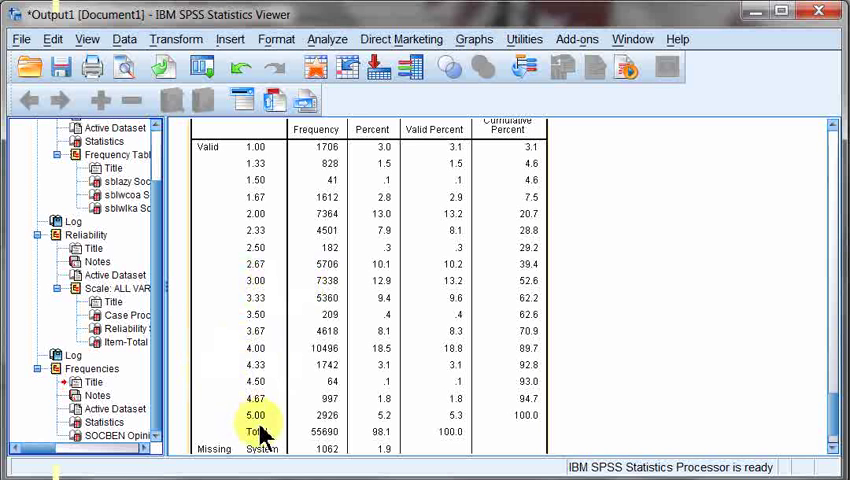
mouse_move(256, 180)
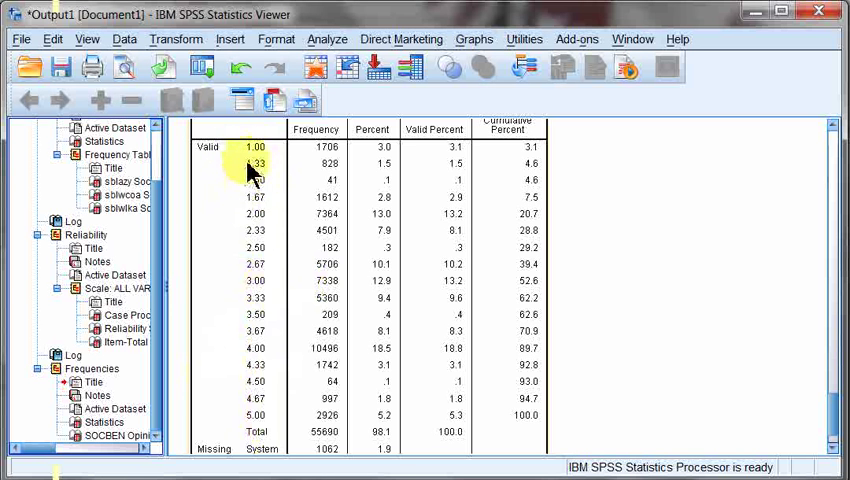
mouse_move(252, 190)
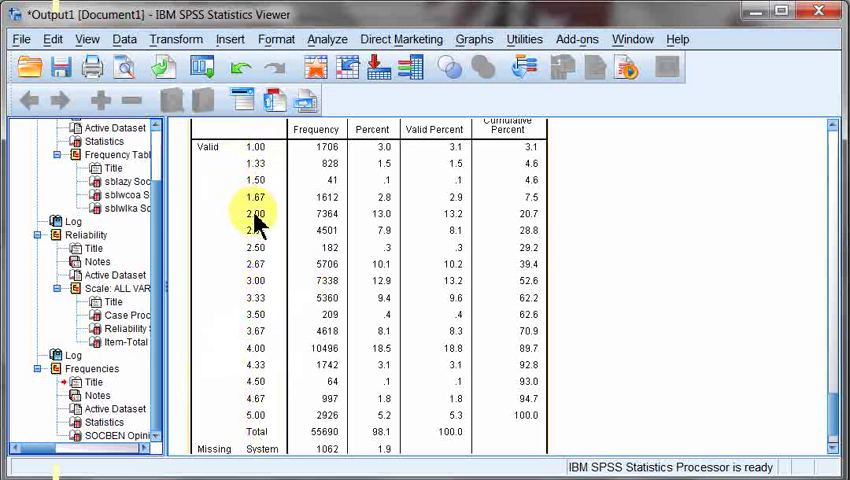
mouse_move(384, 212)
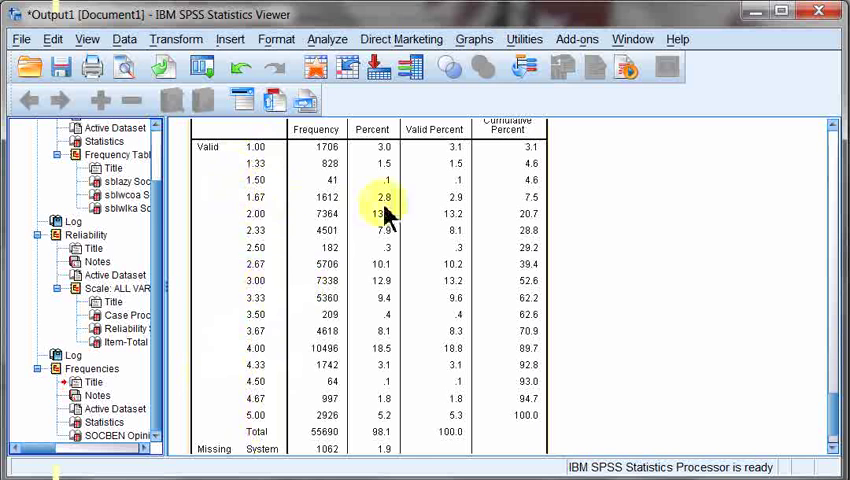
mouse_move(468, 374)
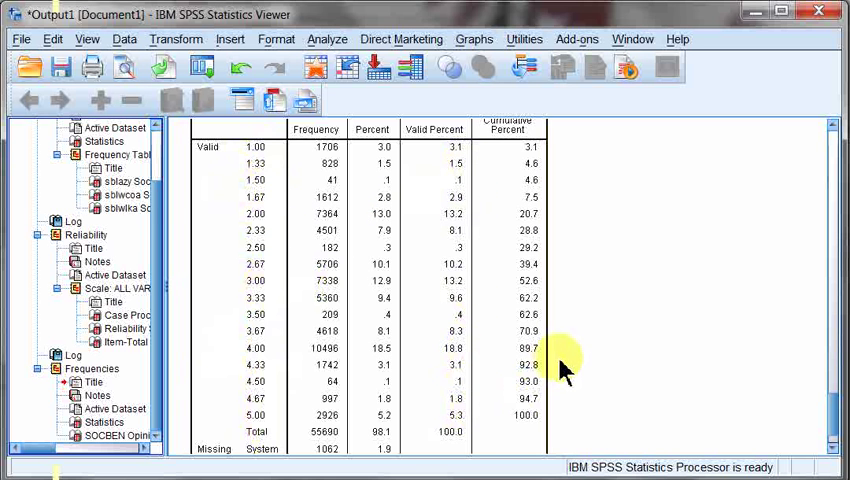
mouse_move(616, 348)
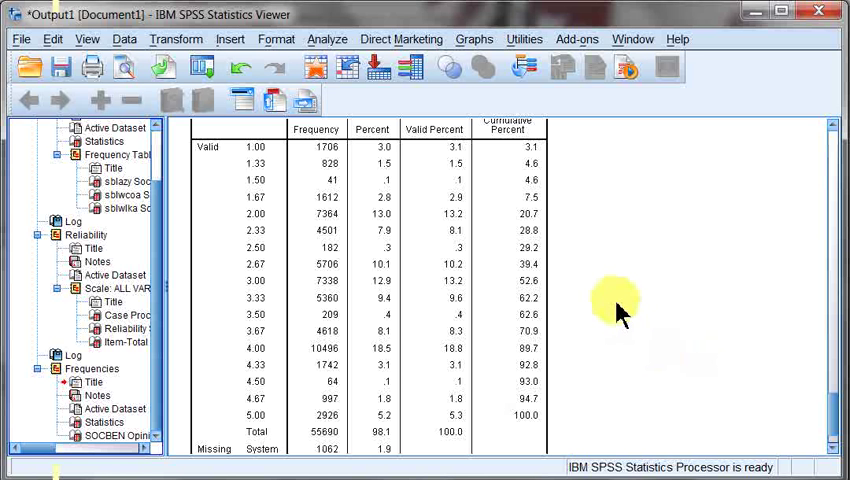
mouse_move(800, 416)
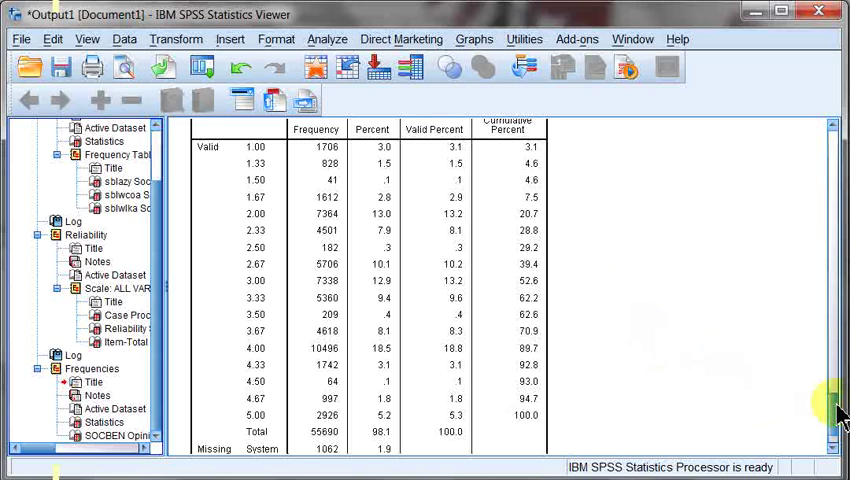
- Scroll down through the SOCBEN frequency table to its cumulative 100.0 at 5.00
scroll(down, 3)
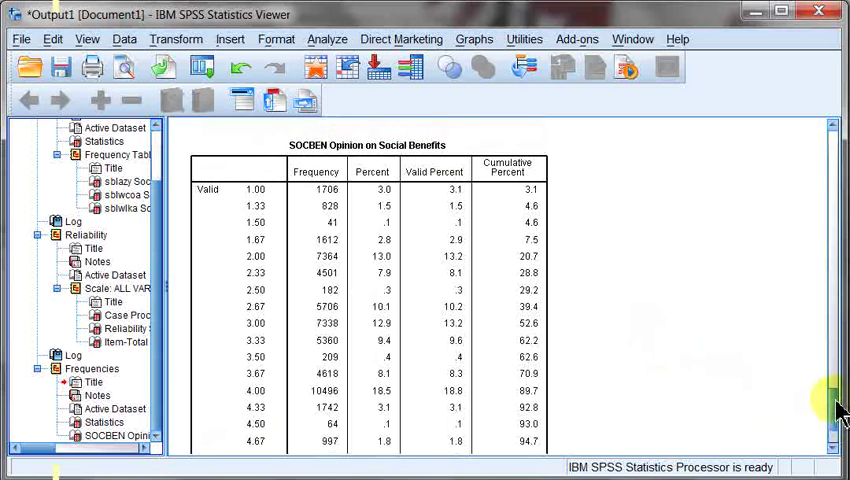
mouse_move(602, 304)
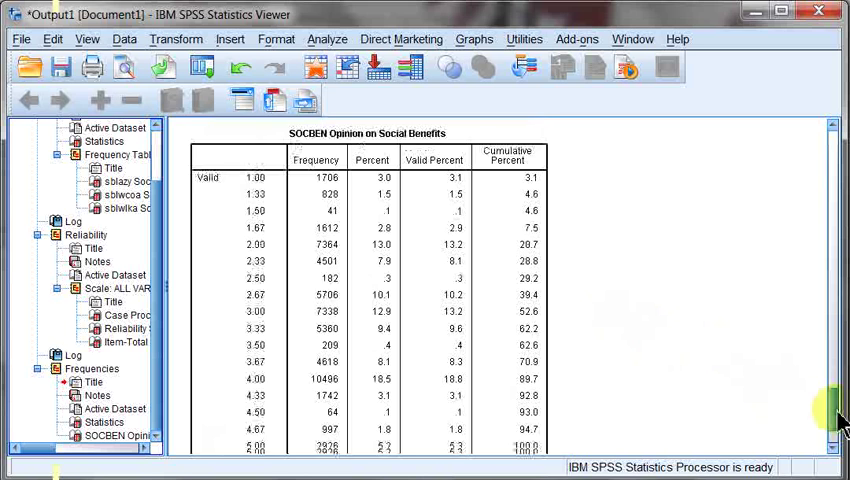
scroll(down, 3)
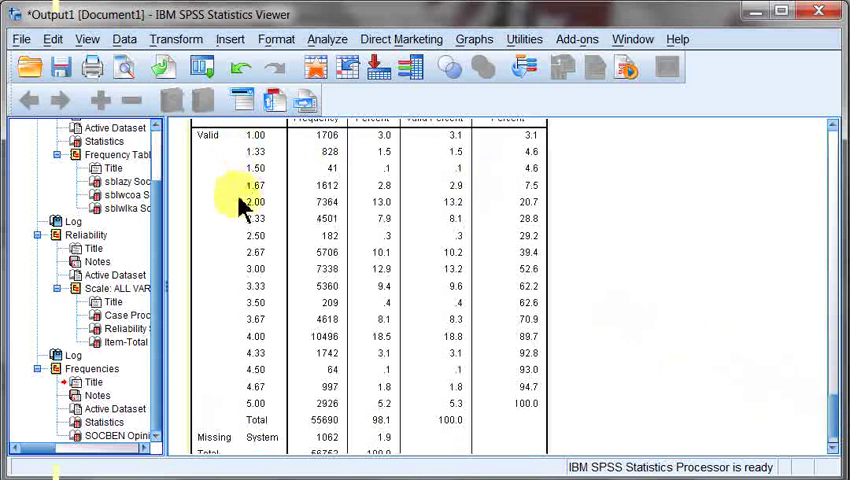
mouse_move(244, 310)
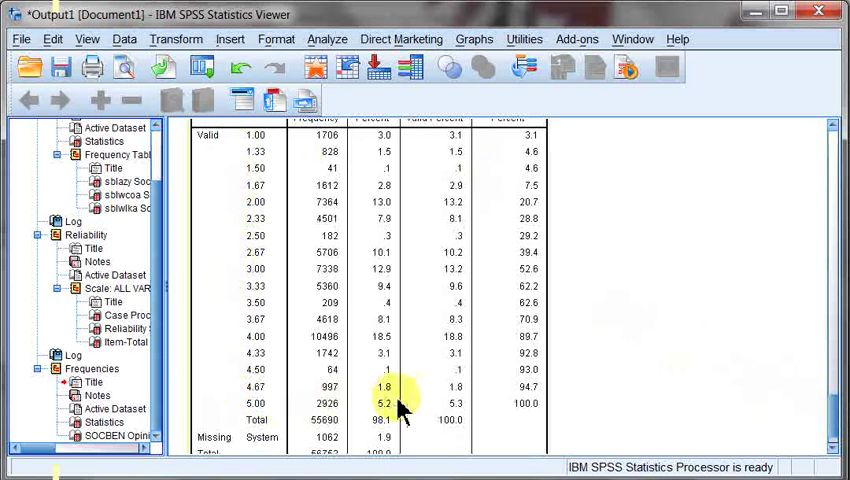
mouse_move(482, 176)
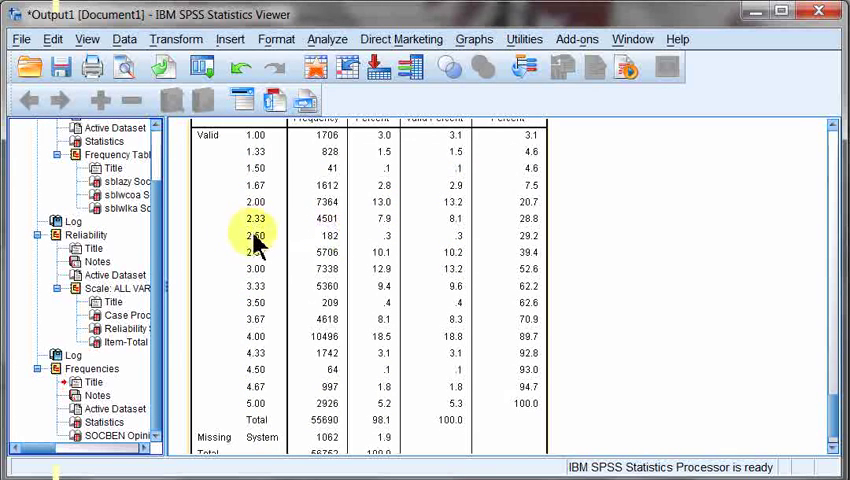
mouse_move(250, 250)
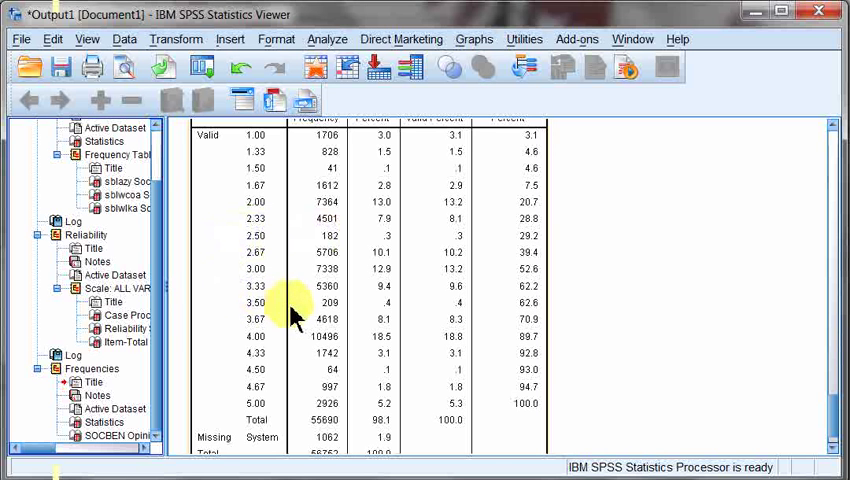
mouse_move(536, 302)
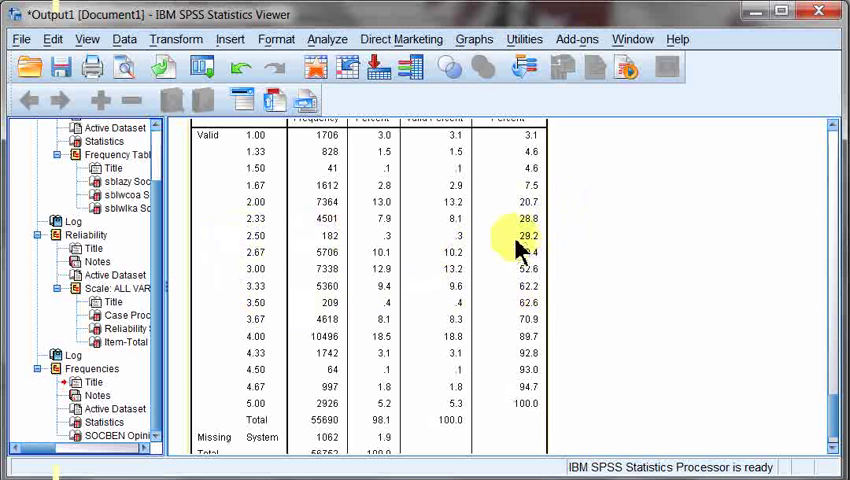
mouse_move(498, 236)
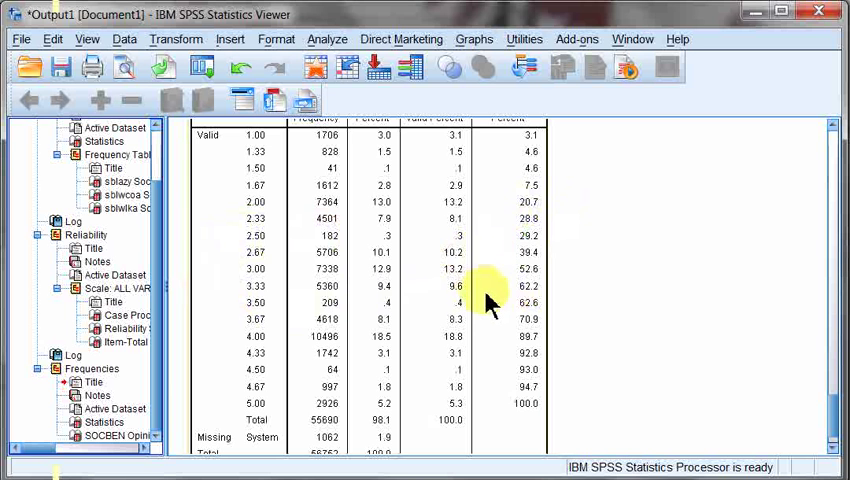
mouse_move(536, 324)
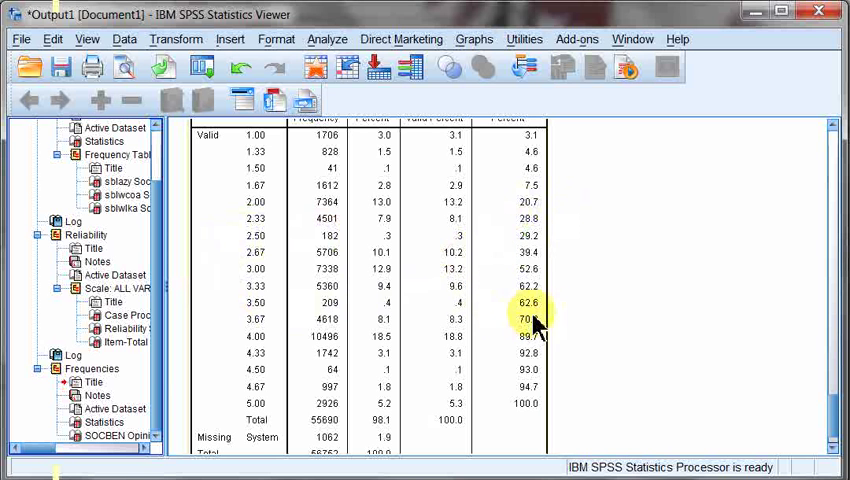
mouse_move(258, 318)
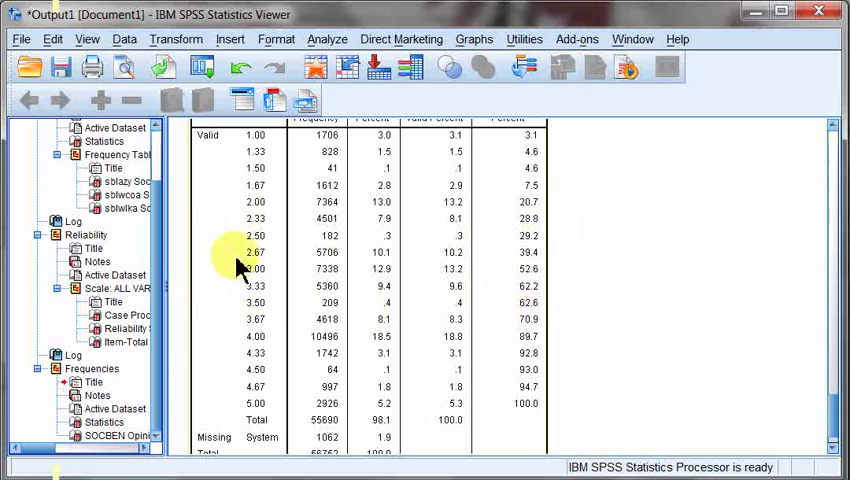
mouse_move(32, 284)
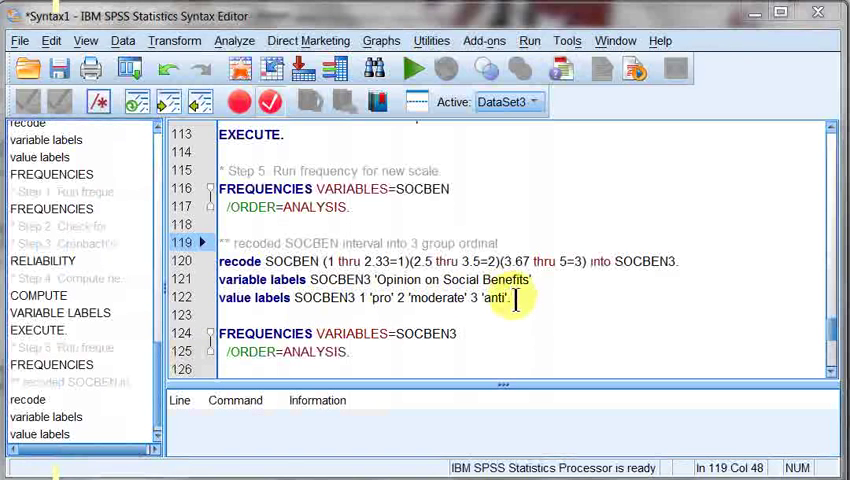
- Edit the SOCBEN3 VALUE LABELS to 1 'anti' 2 'moderate' 3 'pro'
triple_click(380, 280)
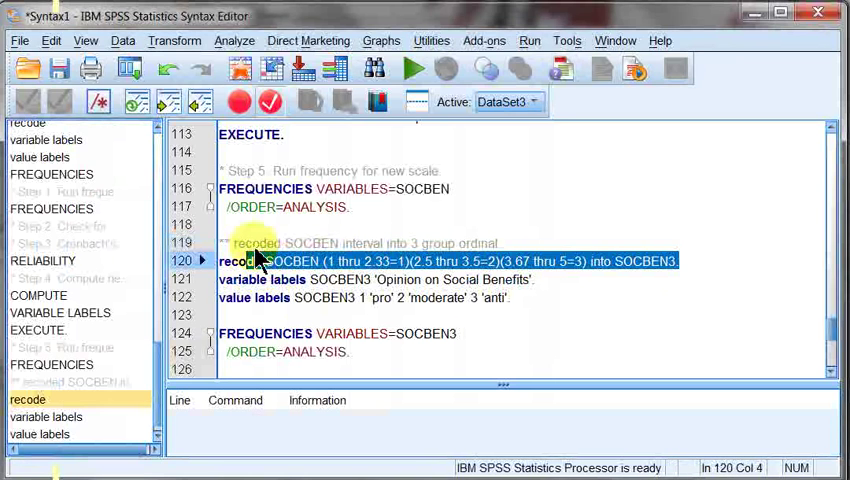
click(380, 260)
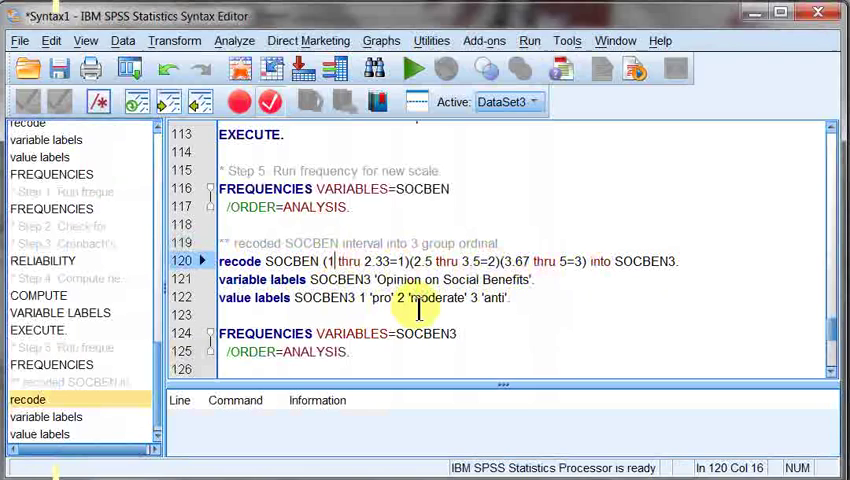
mouse_move(504, 298)
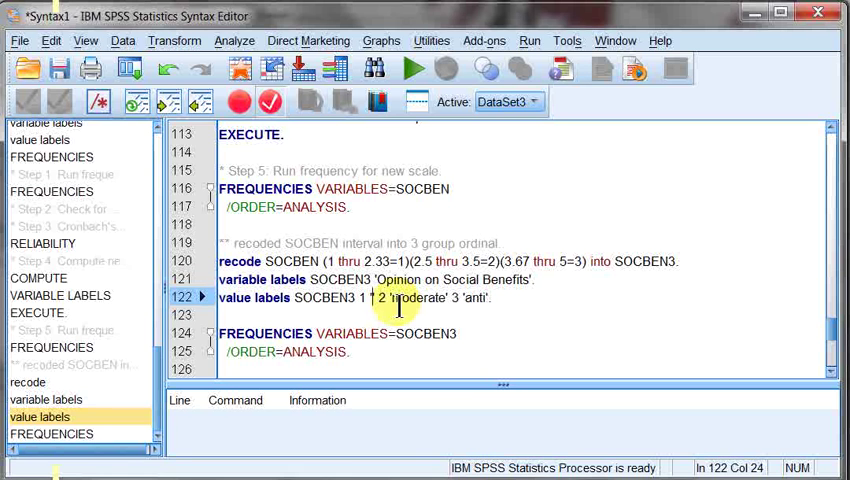
text(anti')
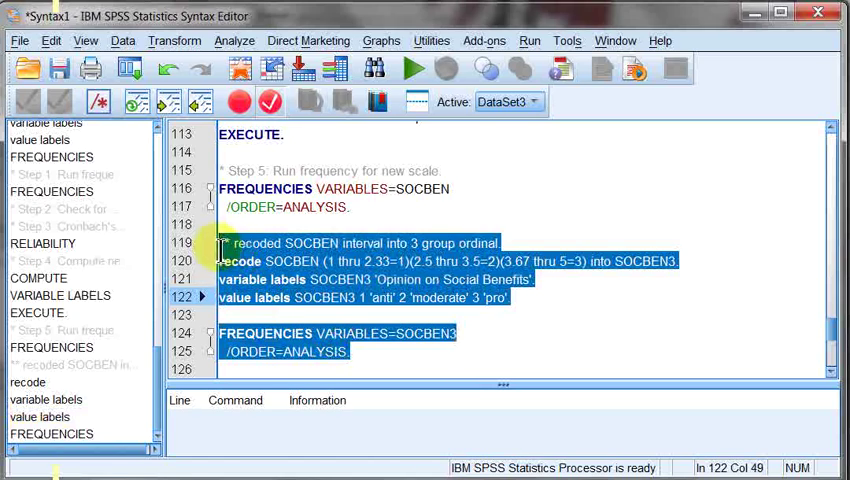
- Run the recode block, yielding SOCBEN3 frequencies: 11,551 anti, 18,795 moderate, 16,225 pro
click(404, 68)
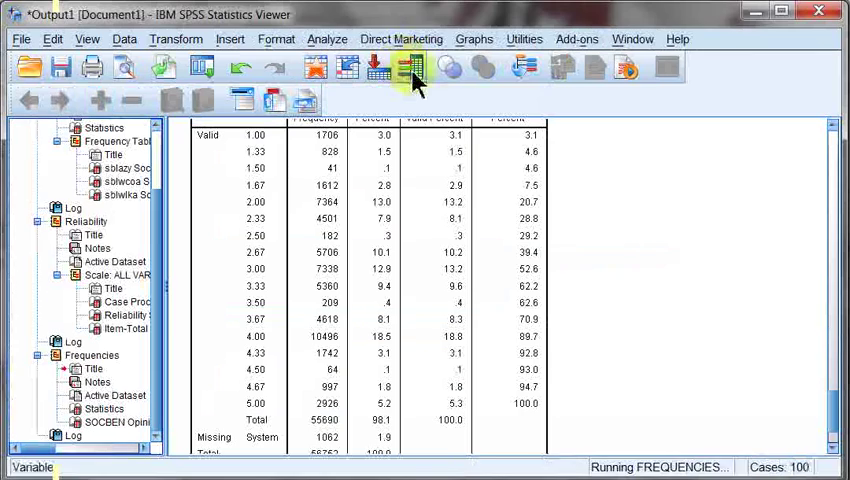
scroll(down, 3)
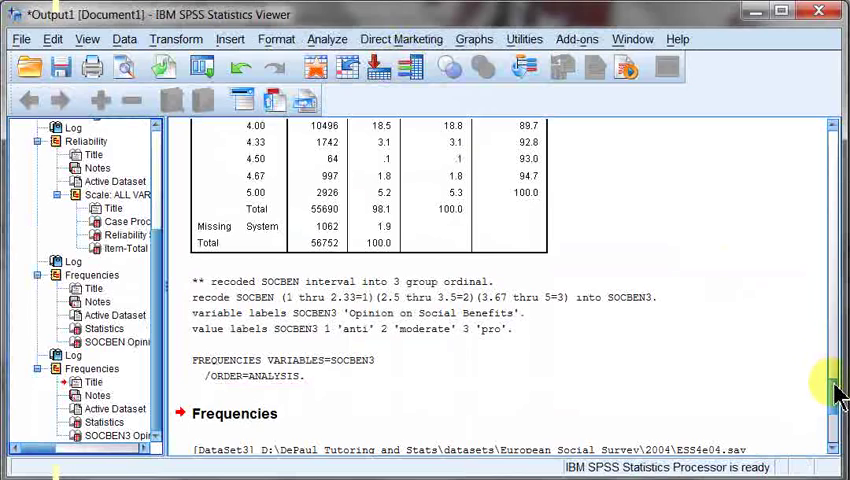
scroll(down, 3)
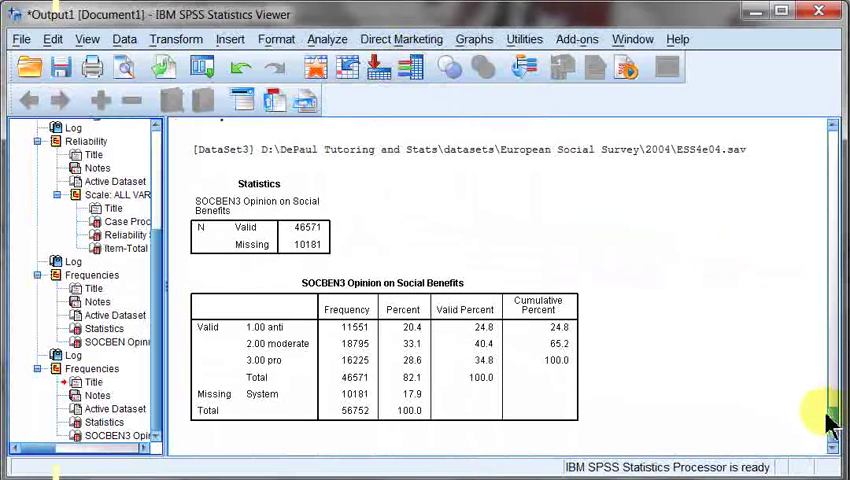